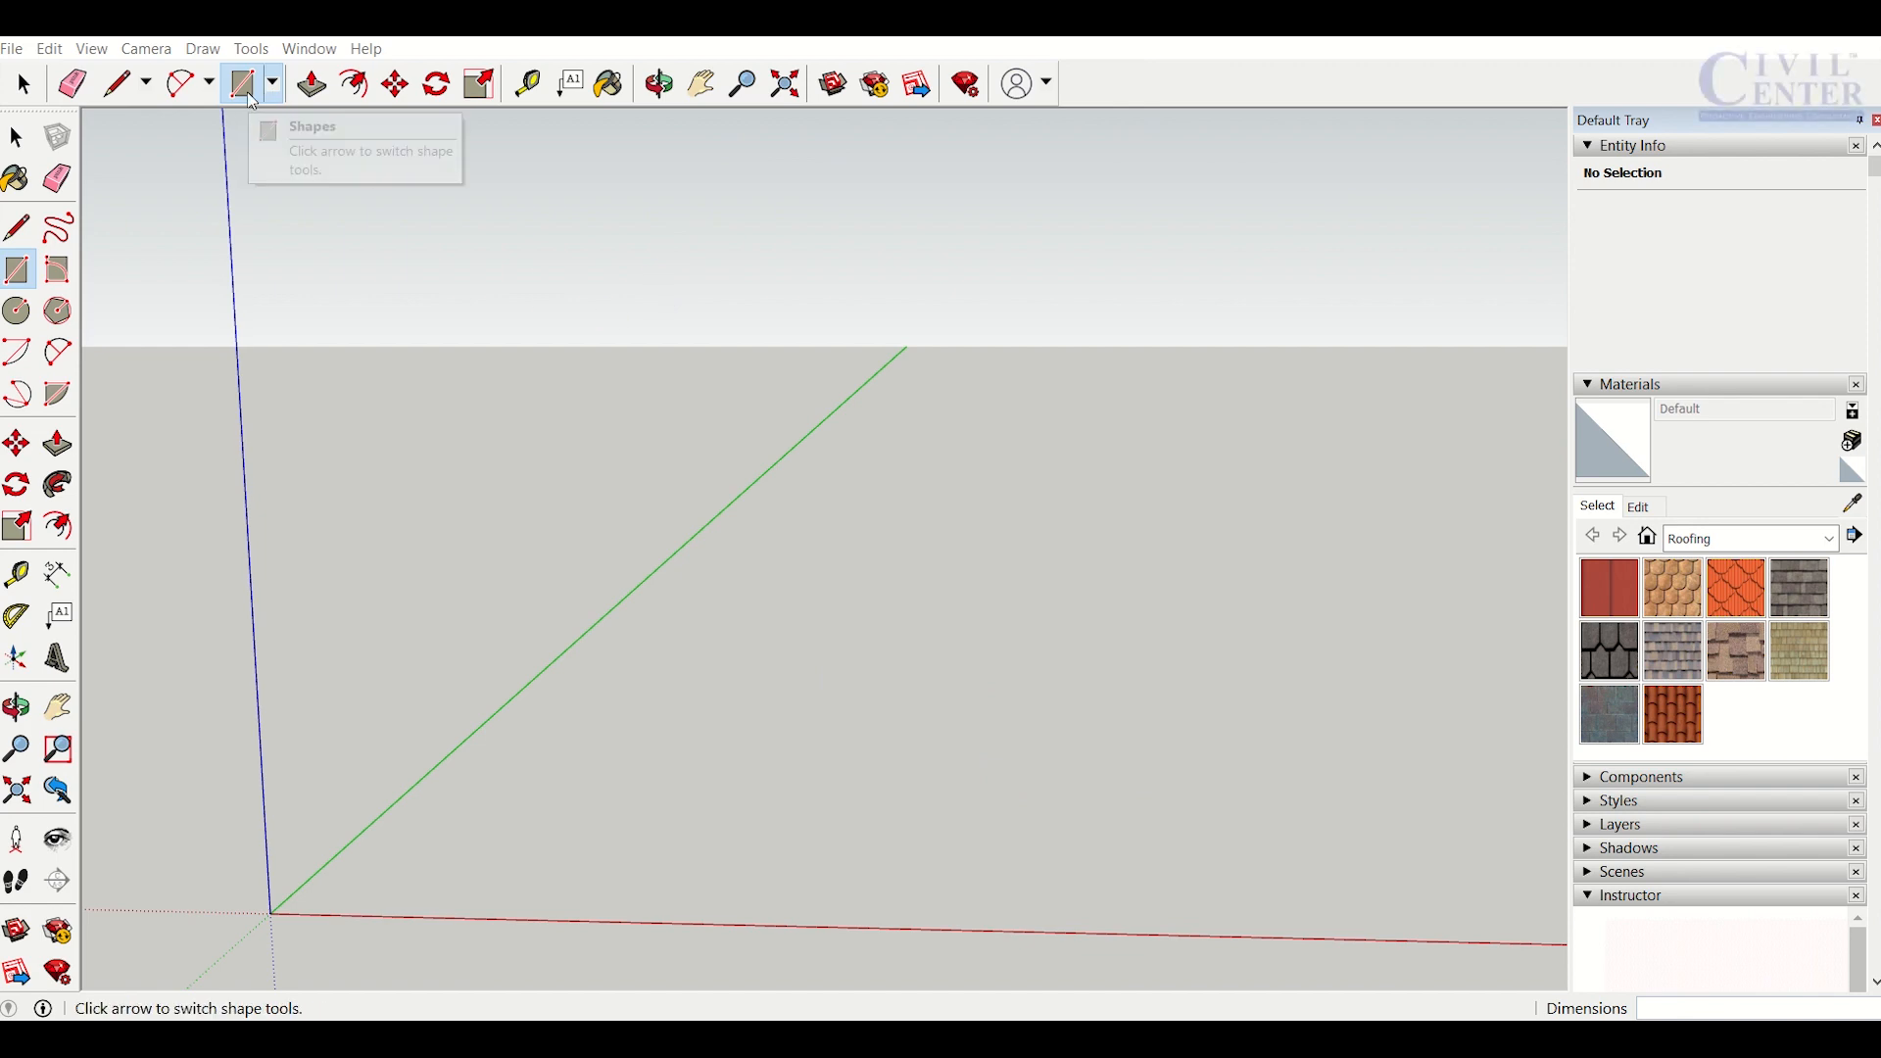
Draw a 4m,4 rectangle on the ground plane near the origin
click(239, 82)
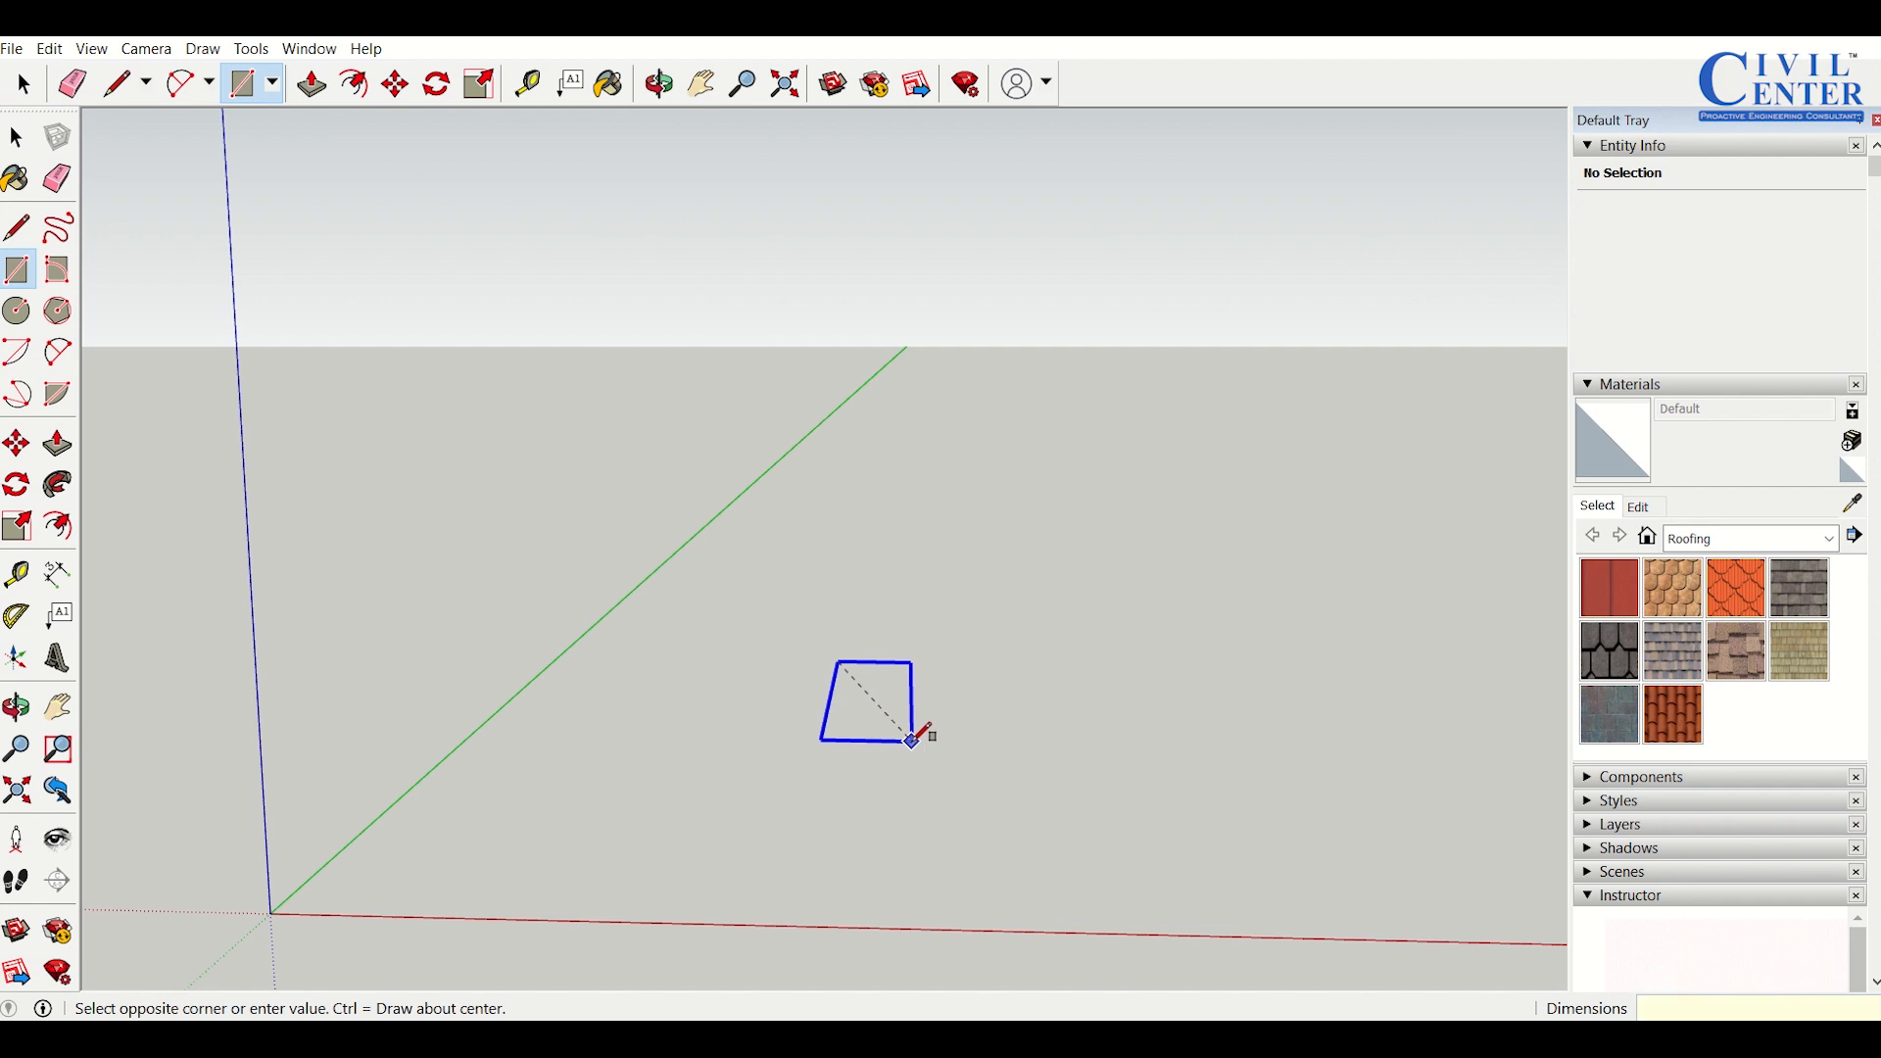
text(4m,4)
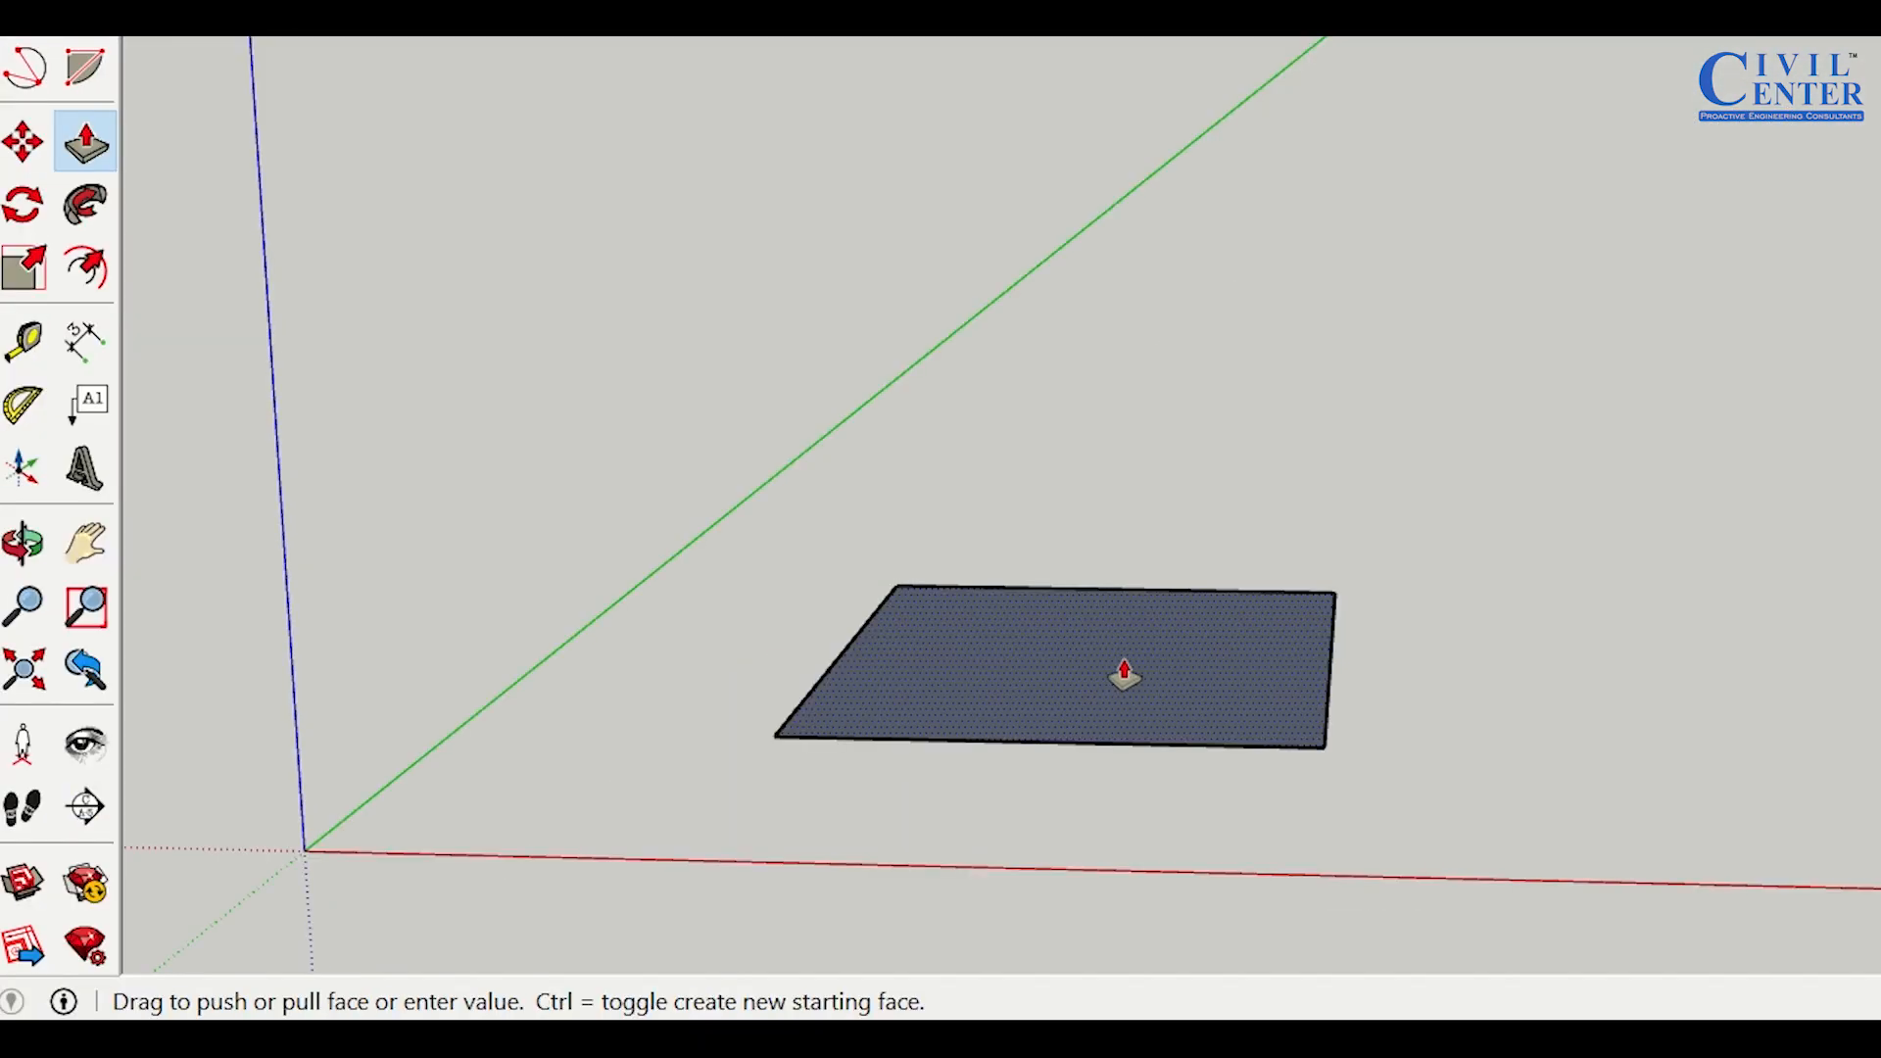
Push/Pull the rectangle upward into a box about 3000 mm tall
drag(1124, 673, 1172, 531)
text(3000)
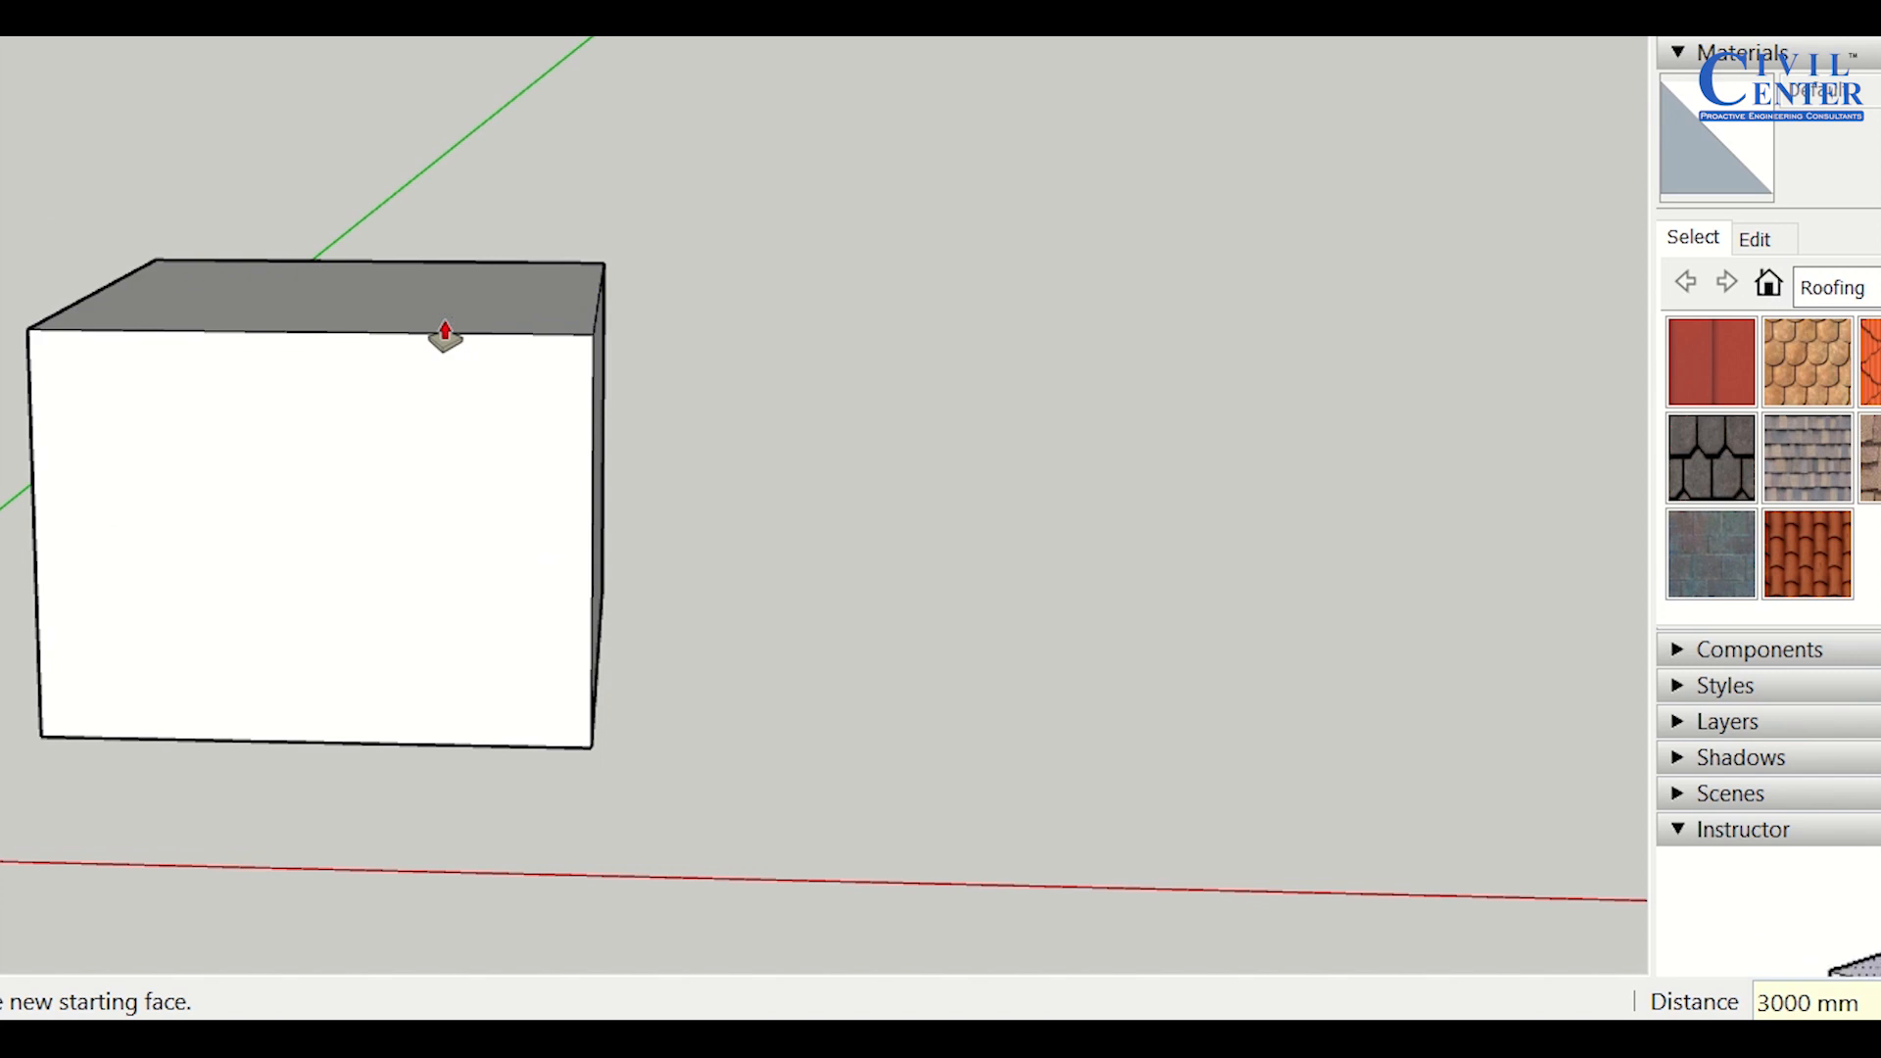
click(445, 348)
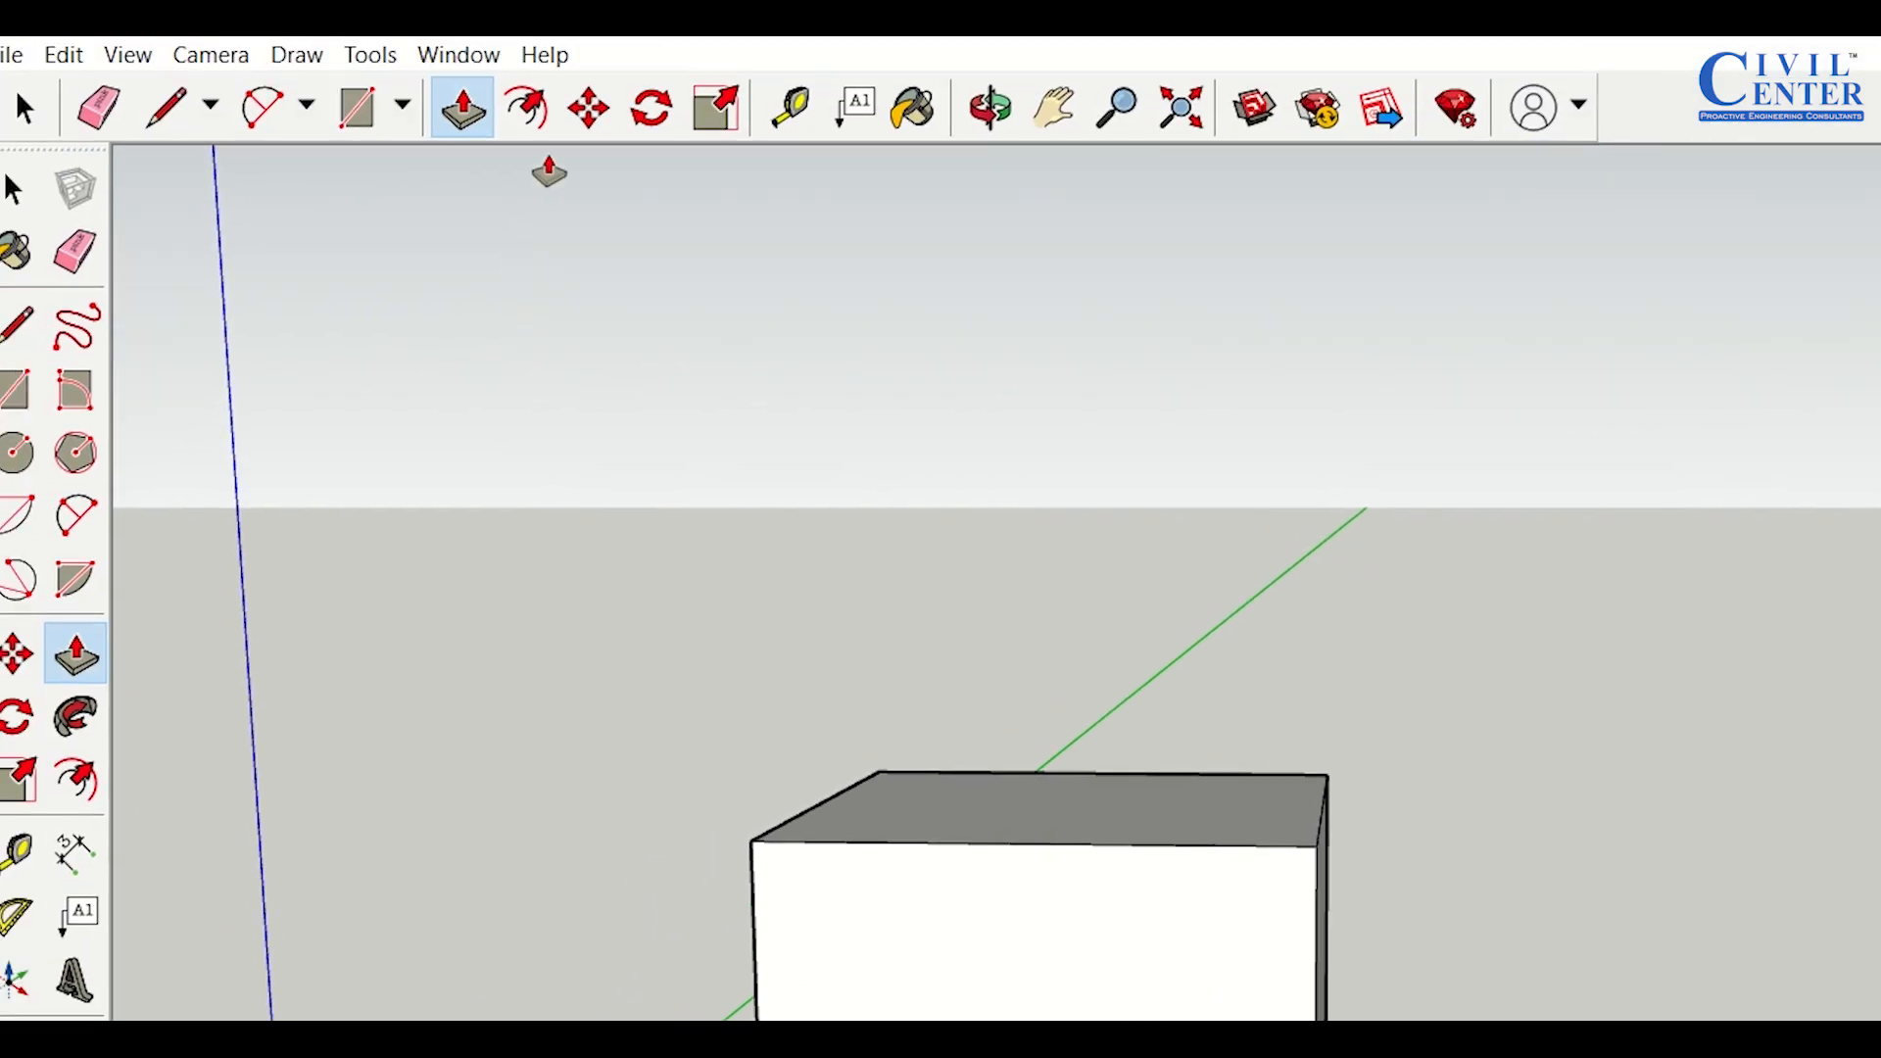
Orbit the view and offset the top face's outline 250 mm inward
click(524, 108)
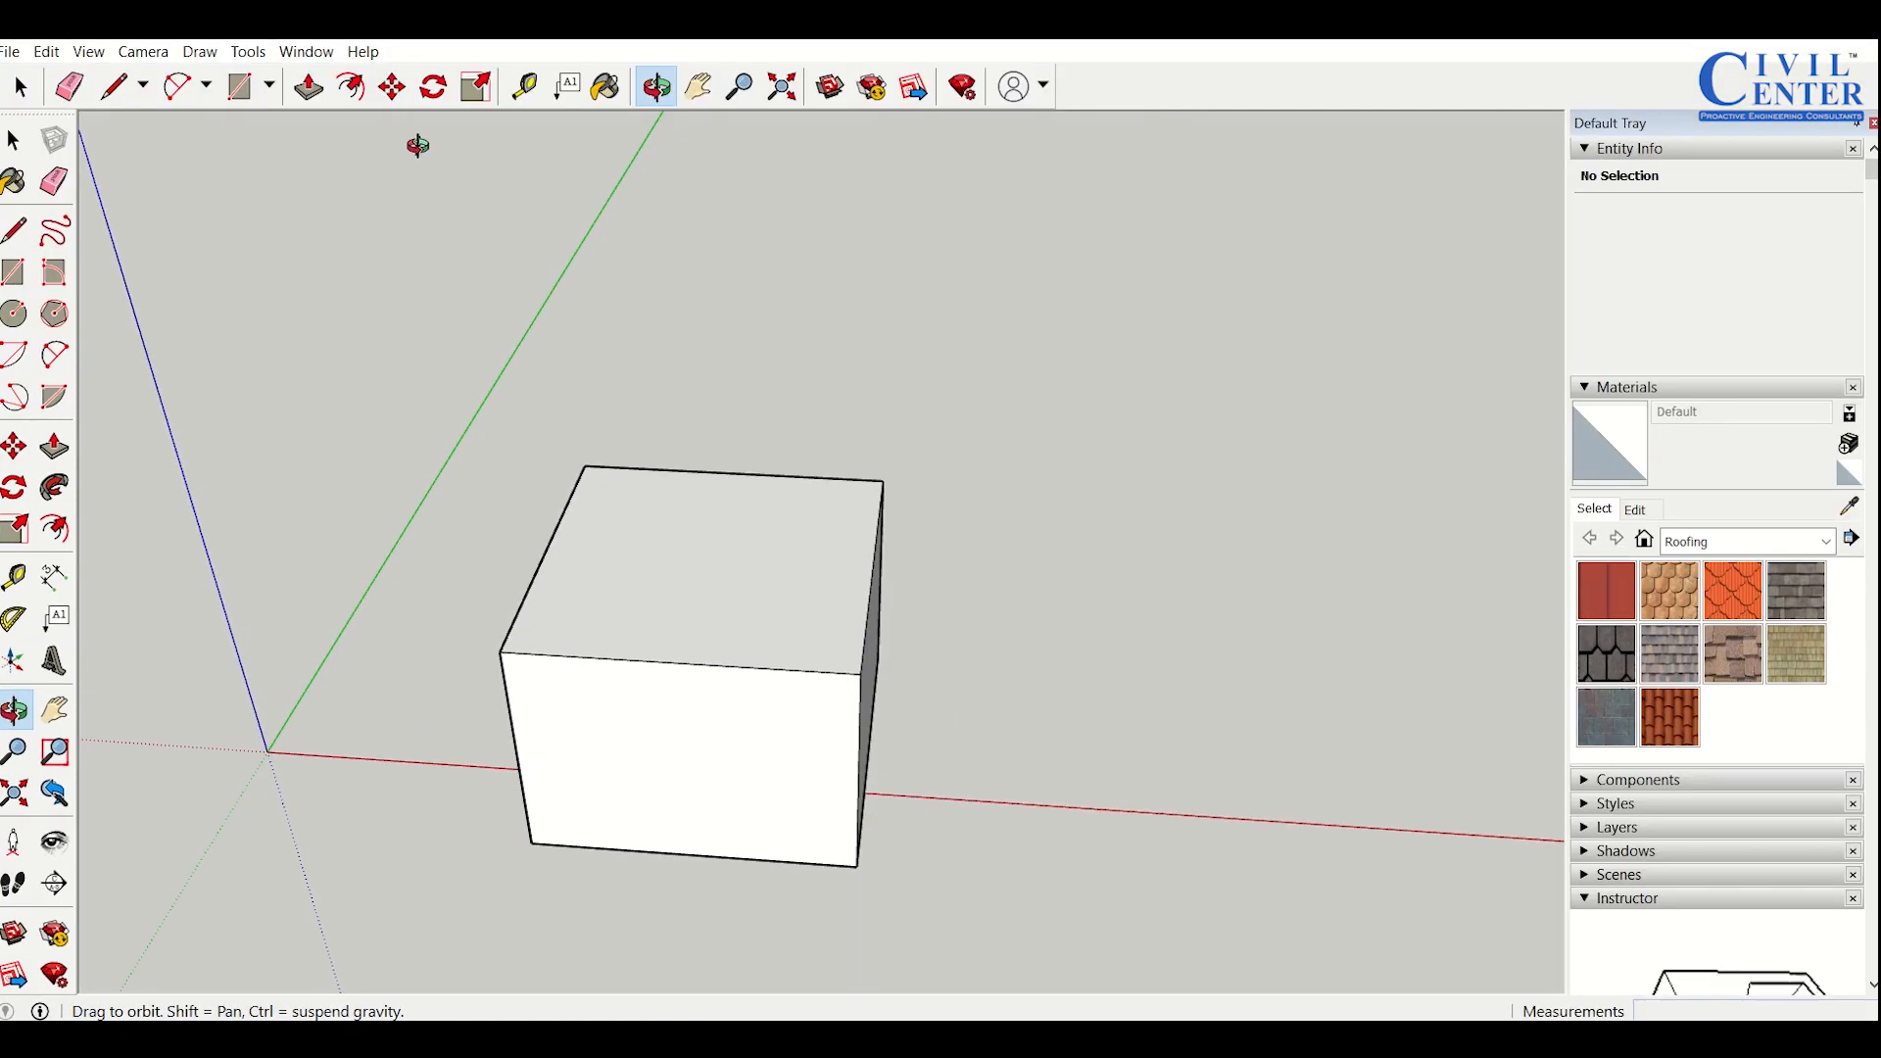
click(349, 85)
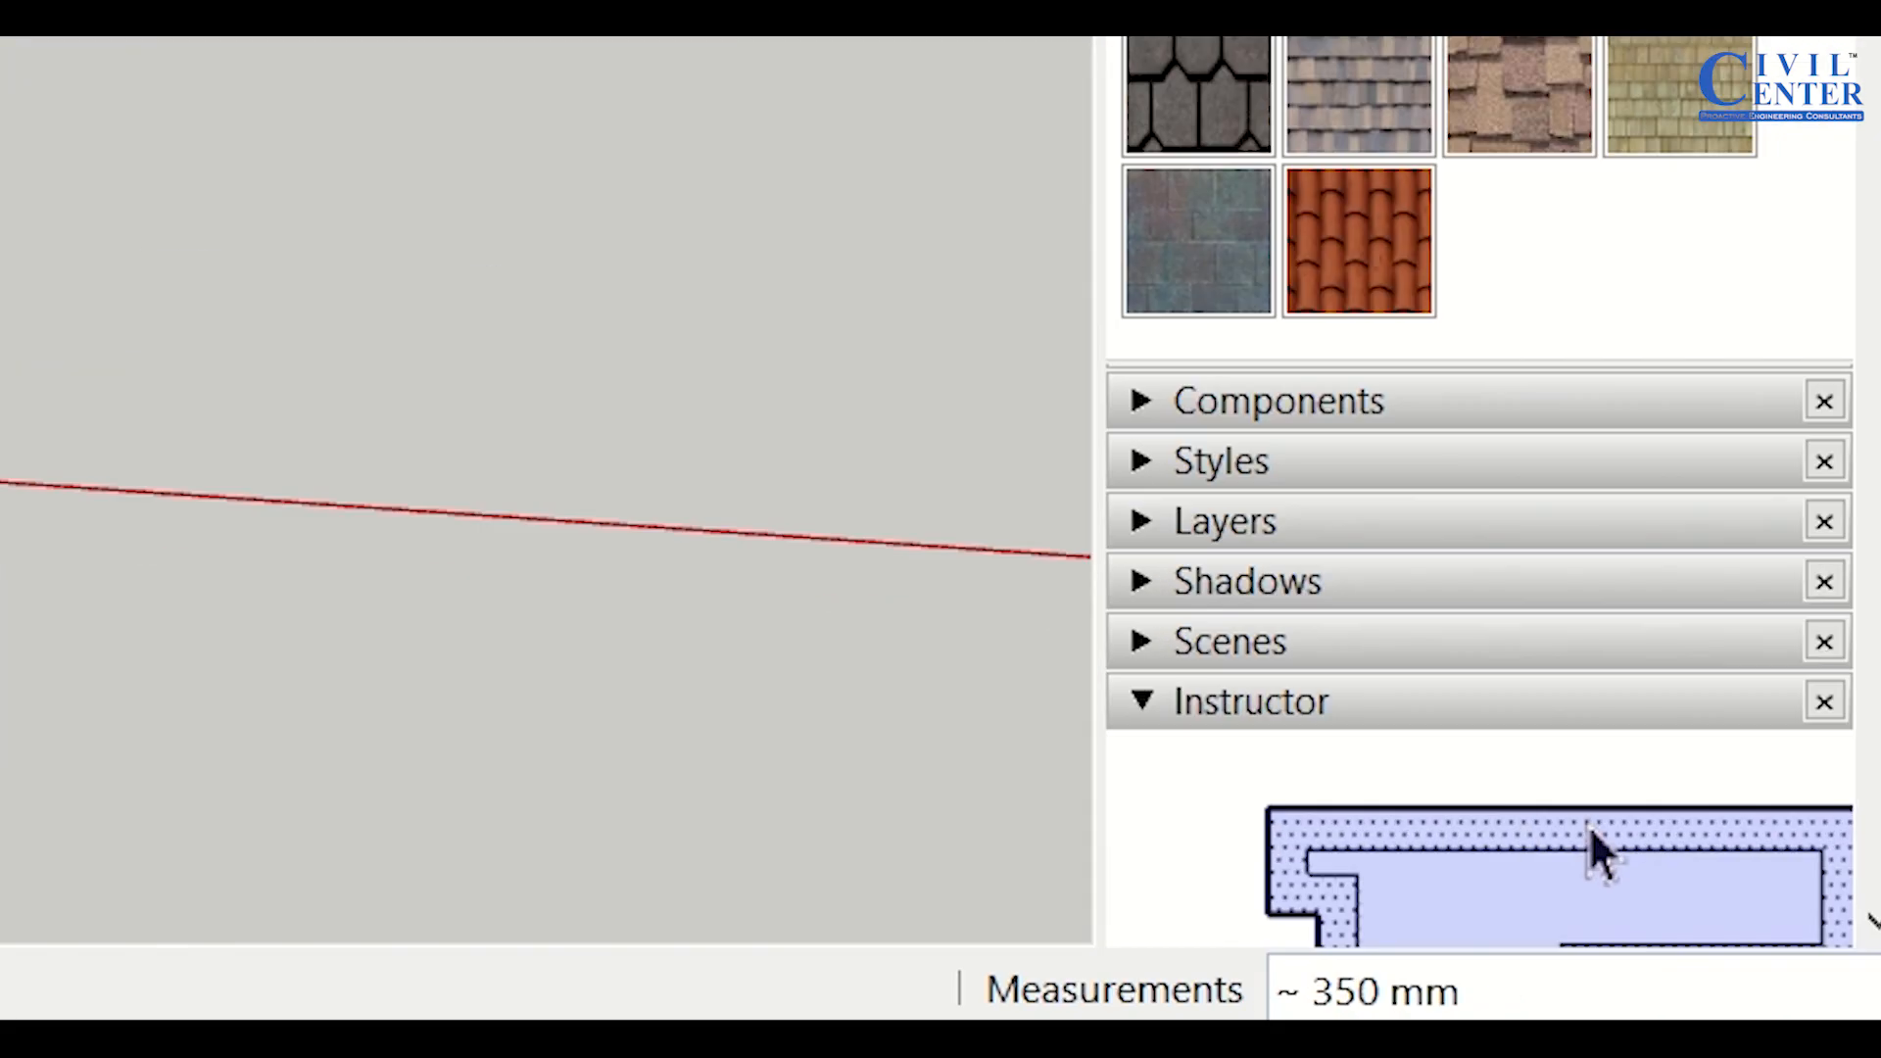
text(2)
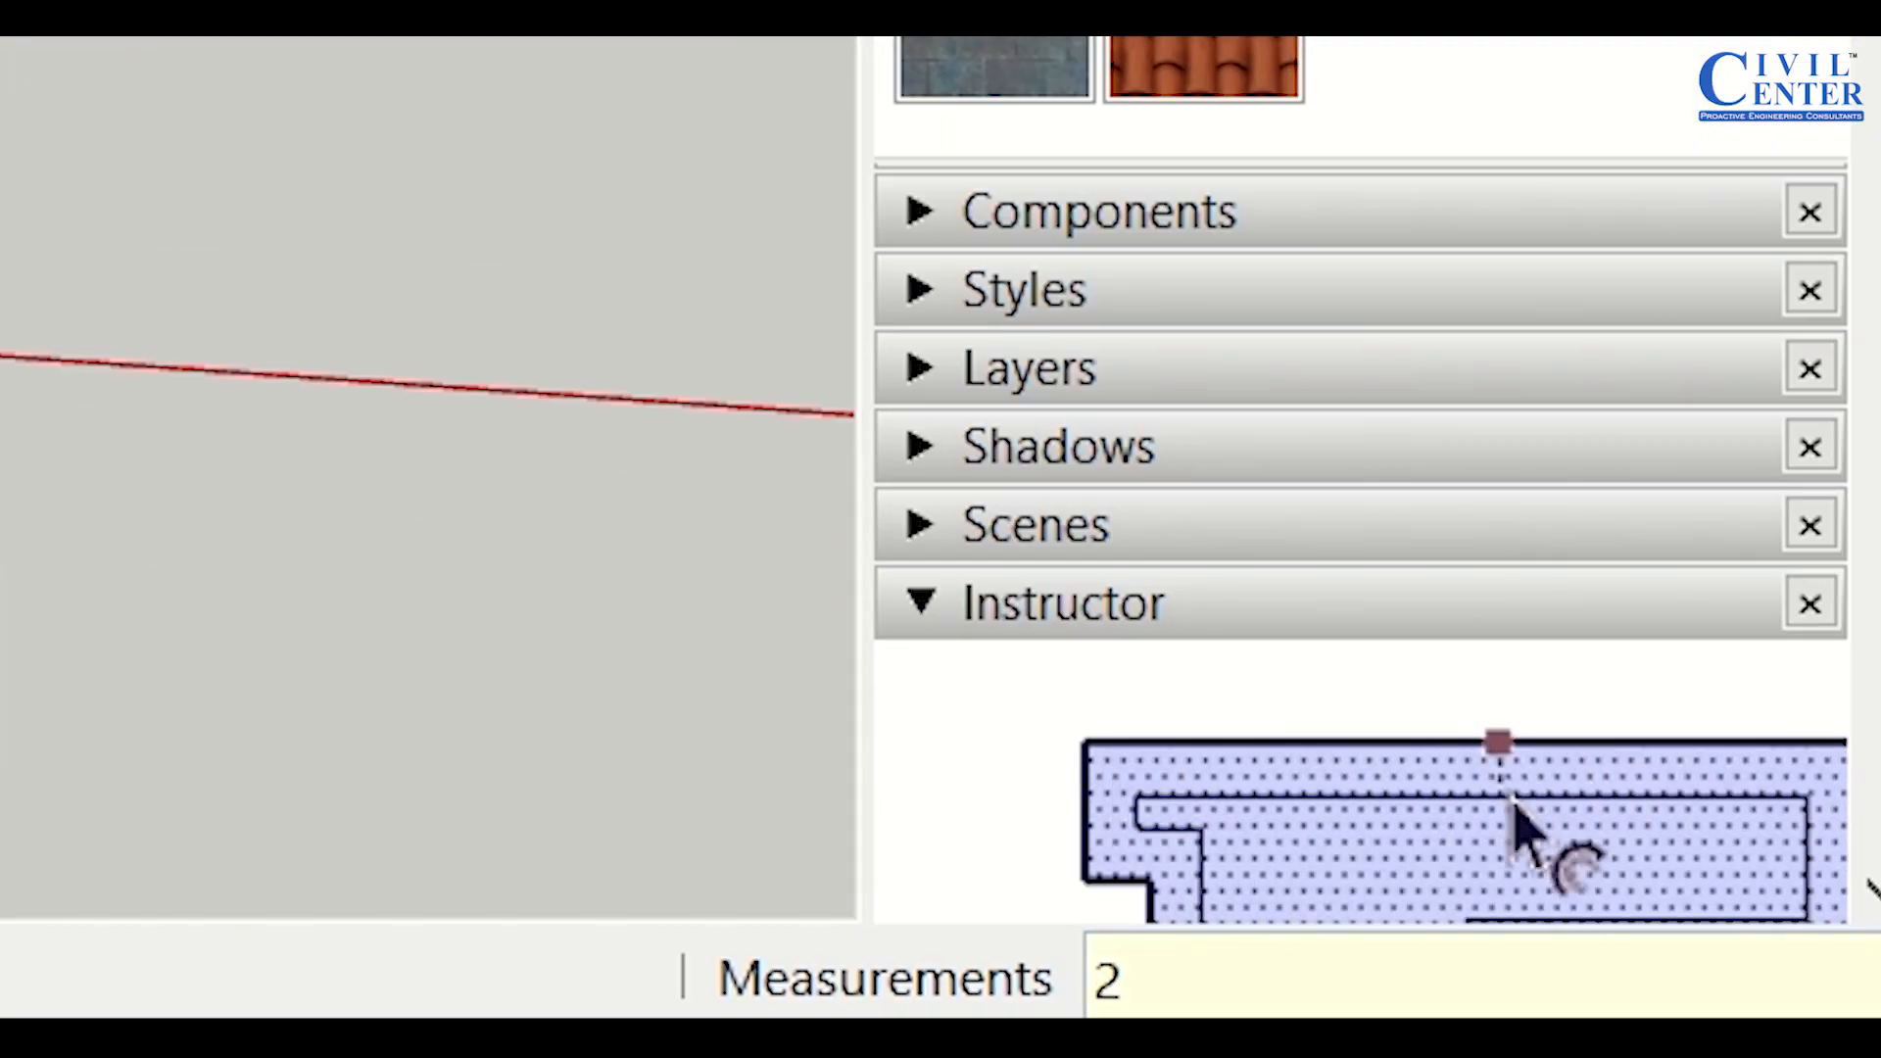
text(250)
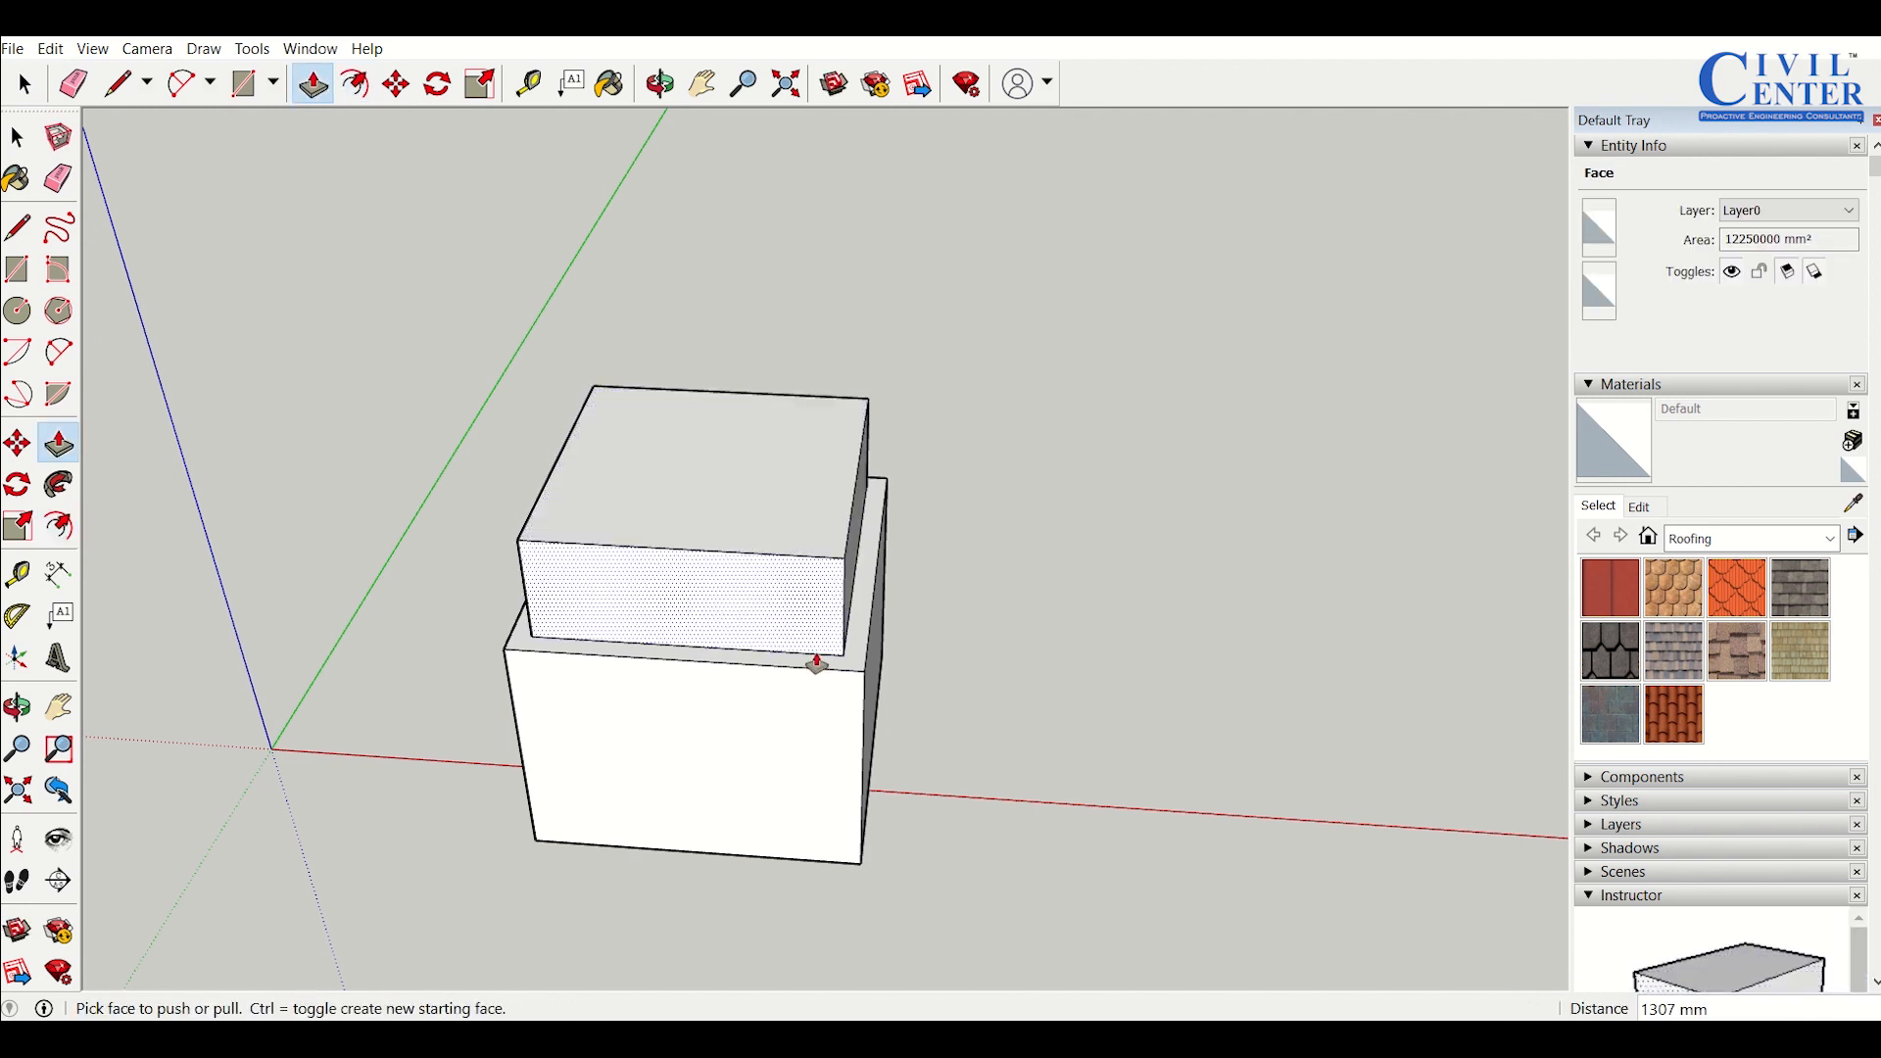
Push/Pull the inner top square and outer rim, leaving the square slightly raised
drag(816, 662, 845, 428)
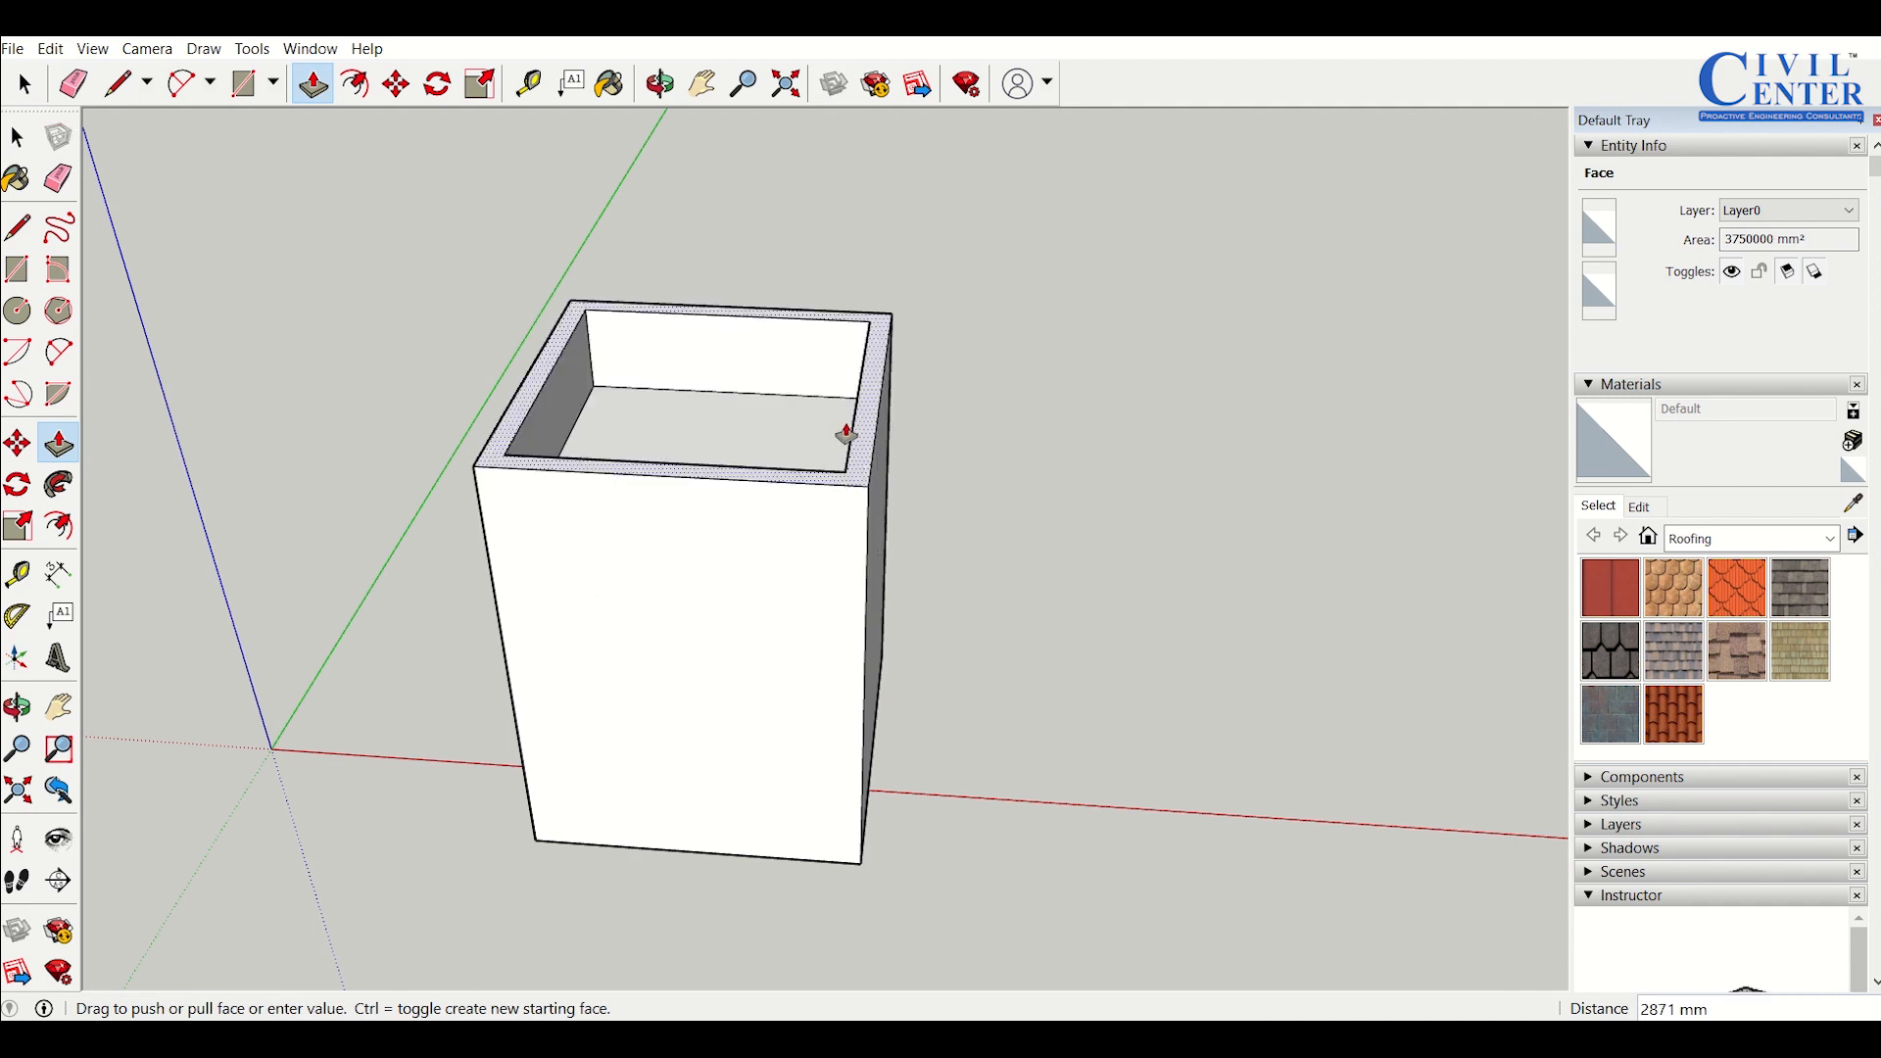
drag(844, 432, 861, 546)
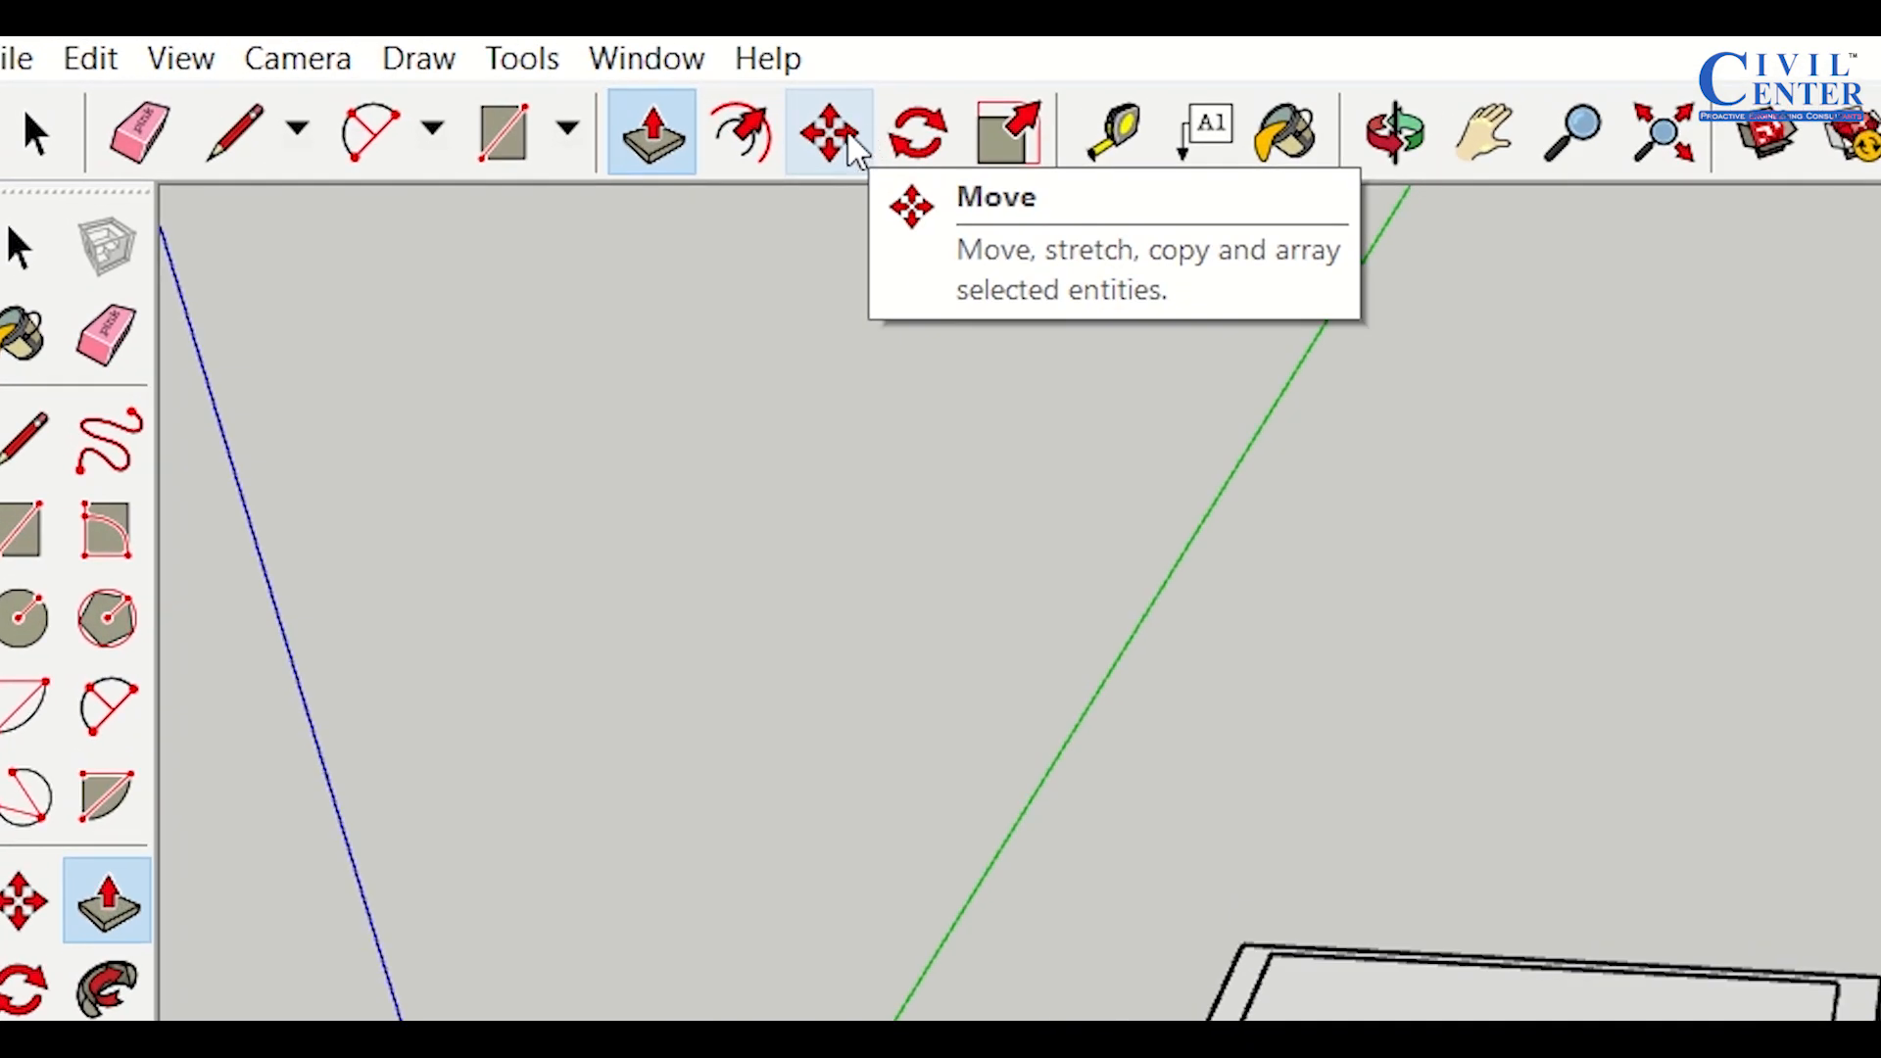
Pick up the box by its bottom corner and slide it along the red axis
click(829, 131)
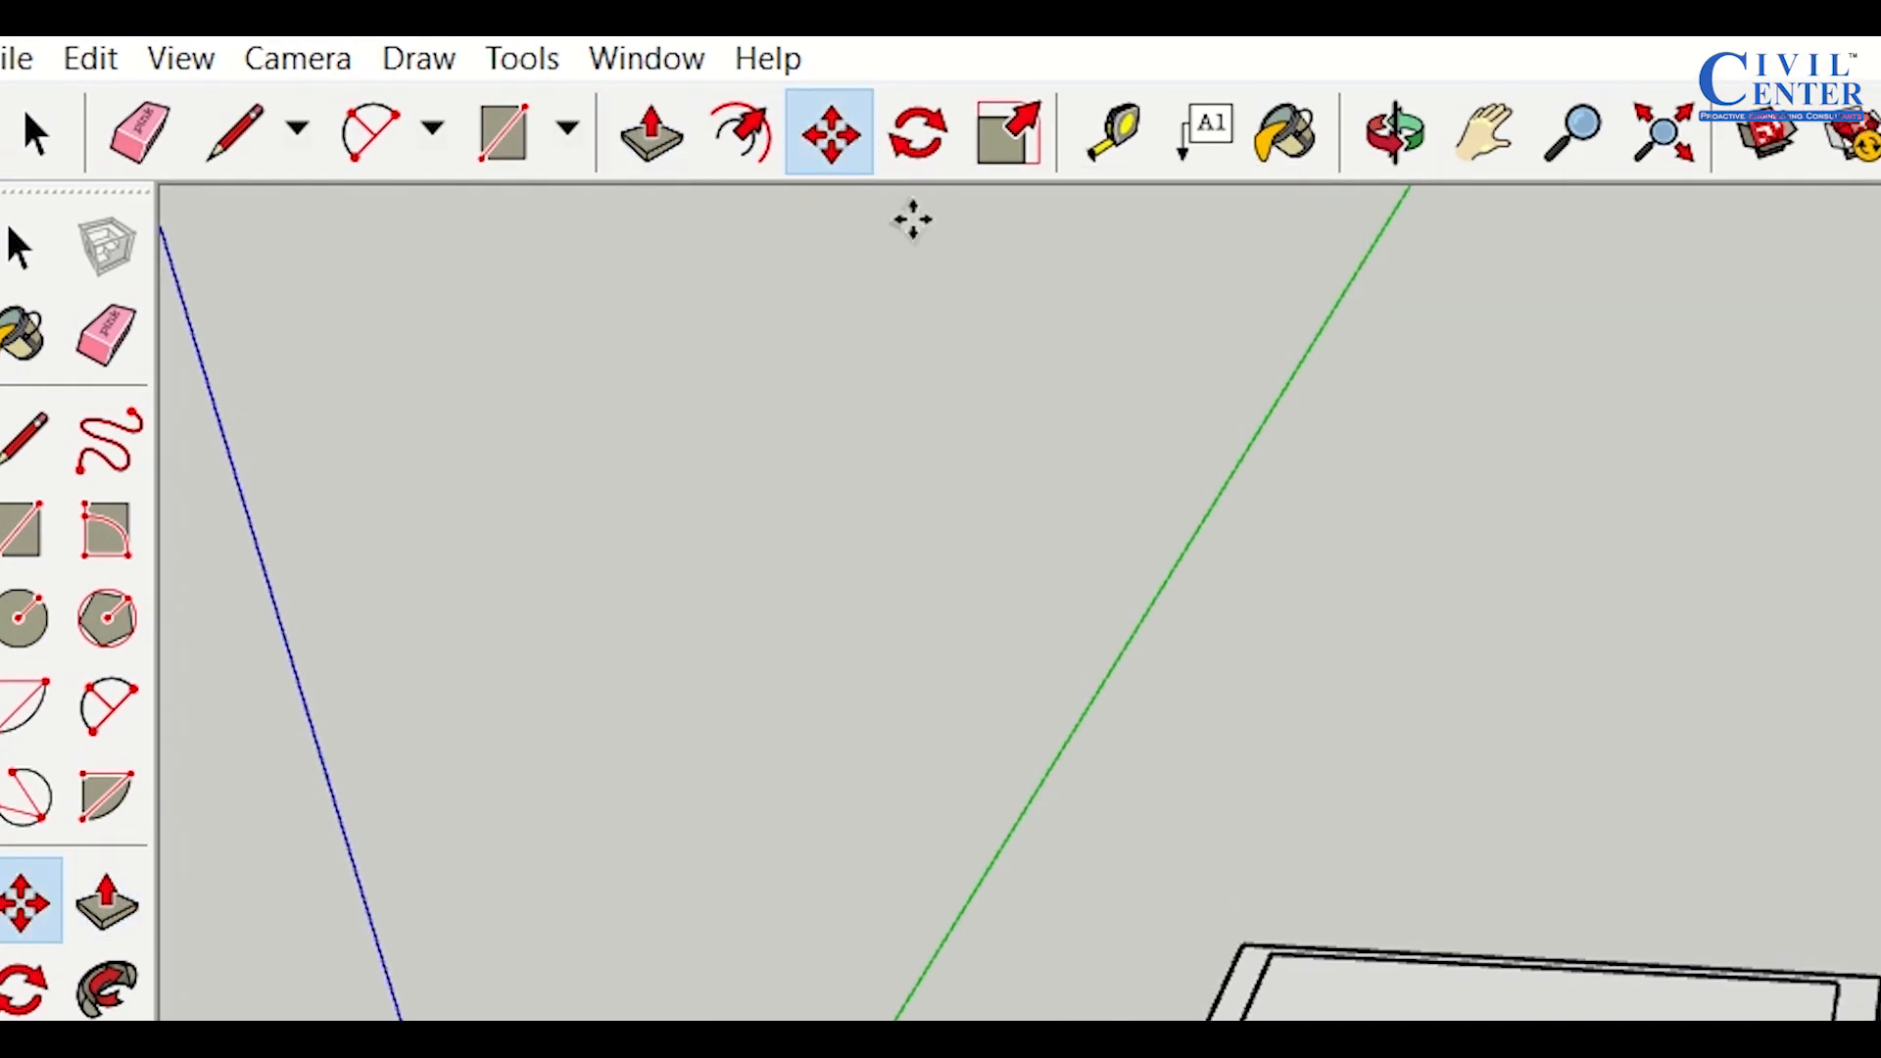
mouse_move(829, 133)
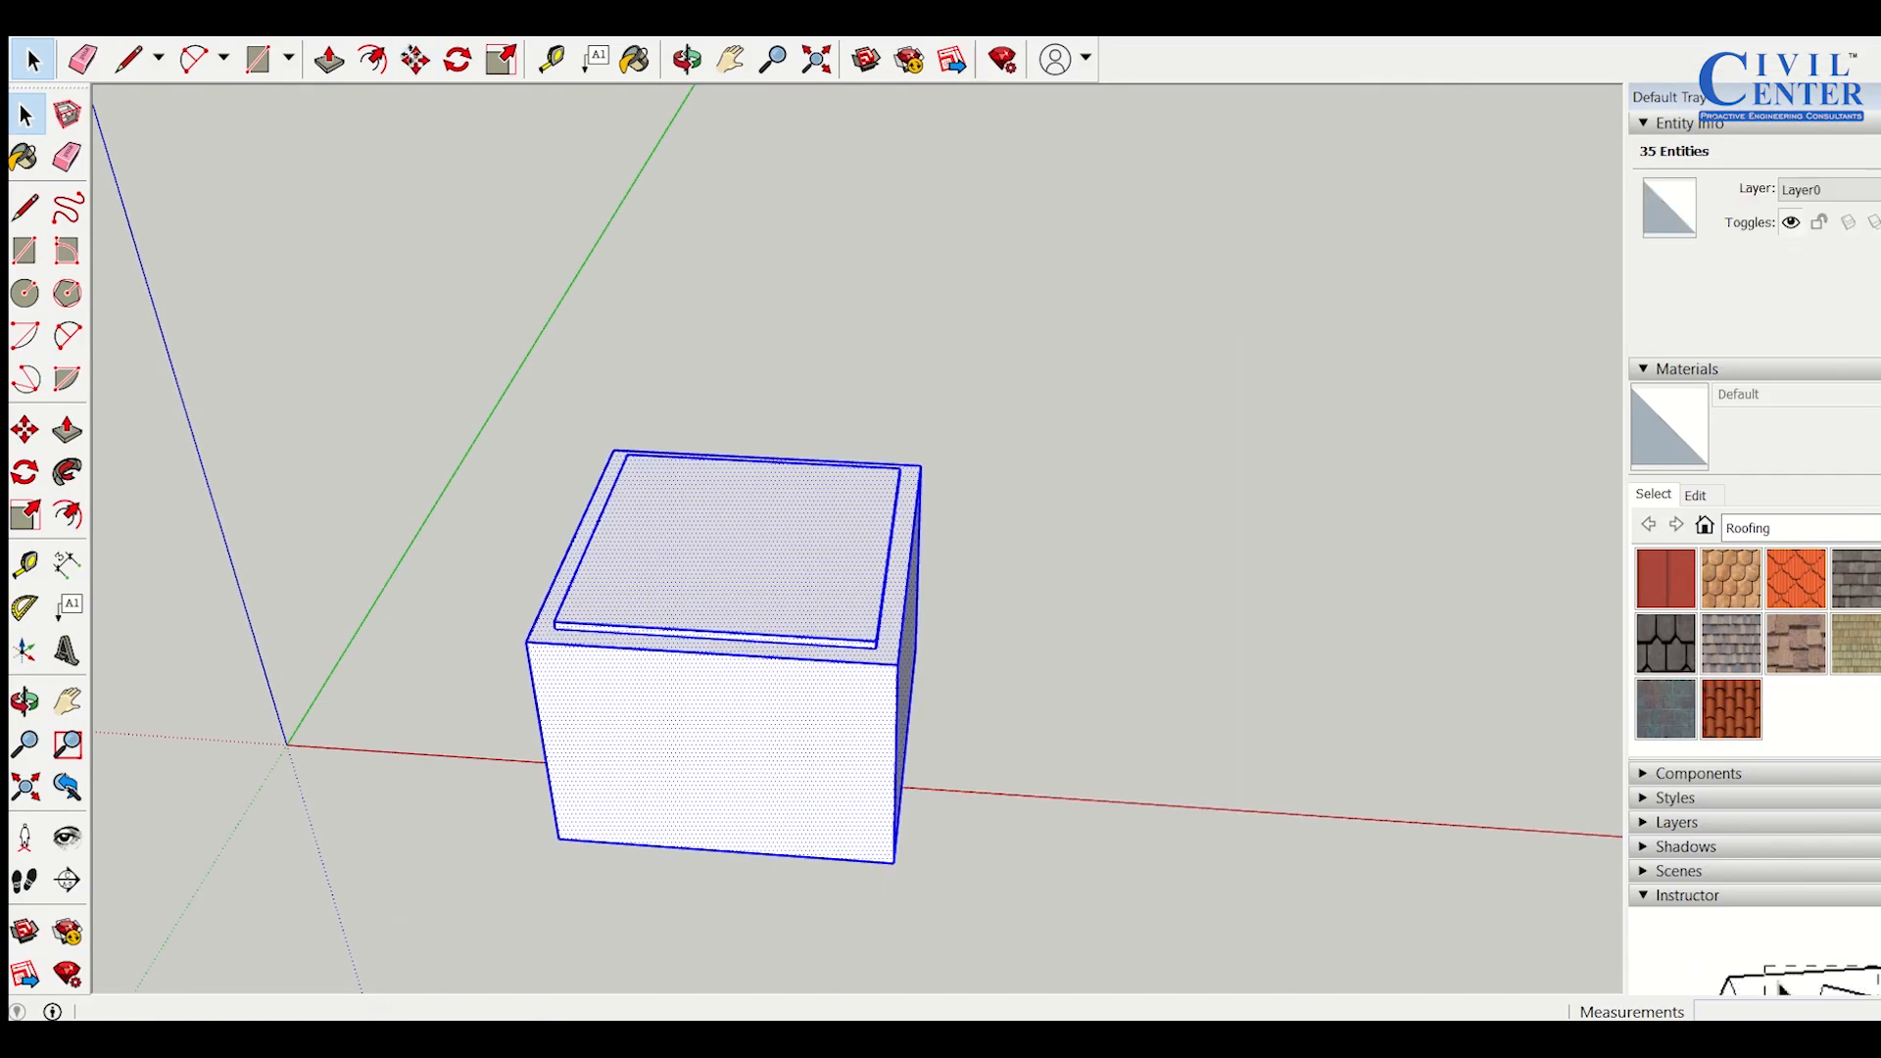
click(414, 57)
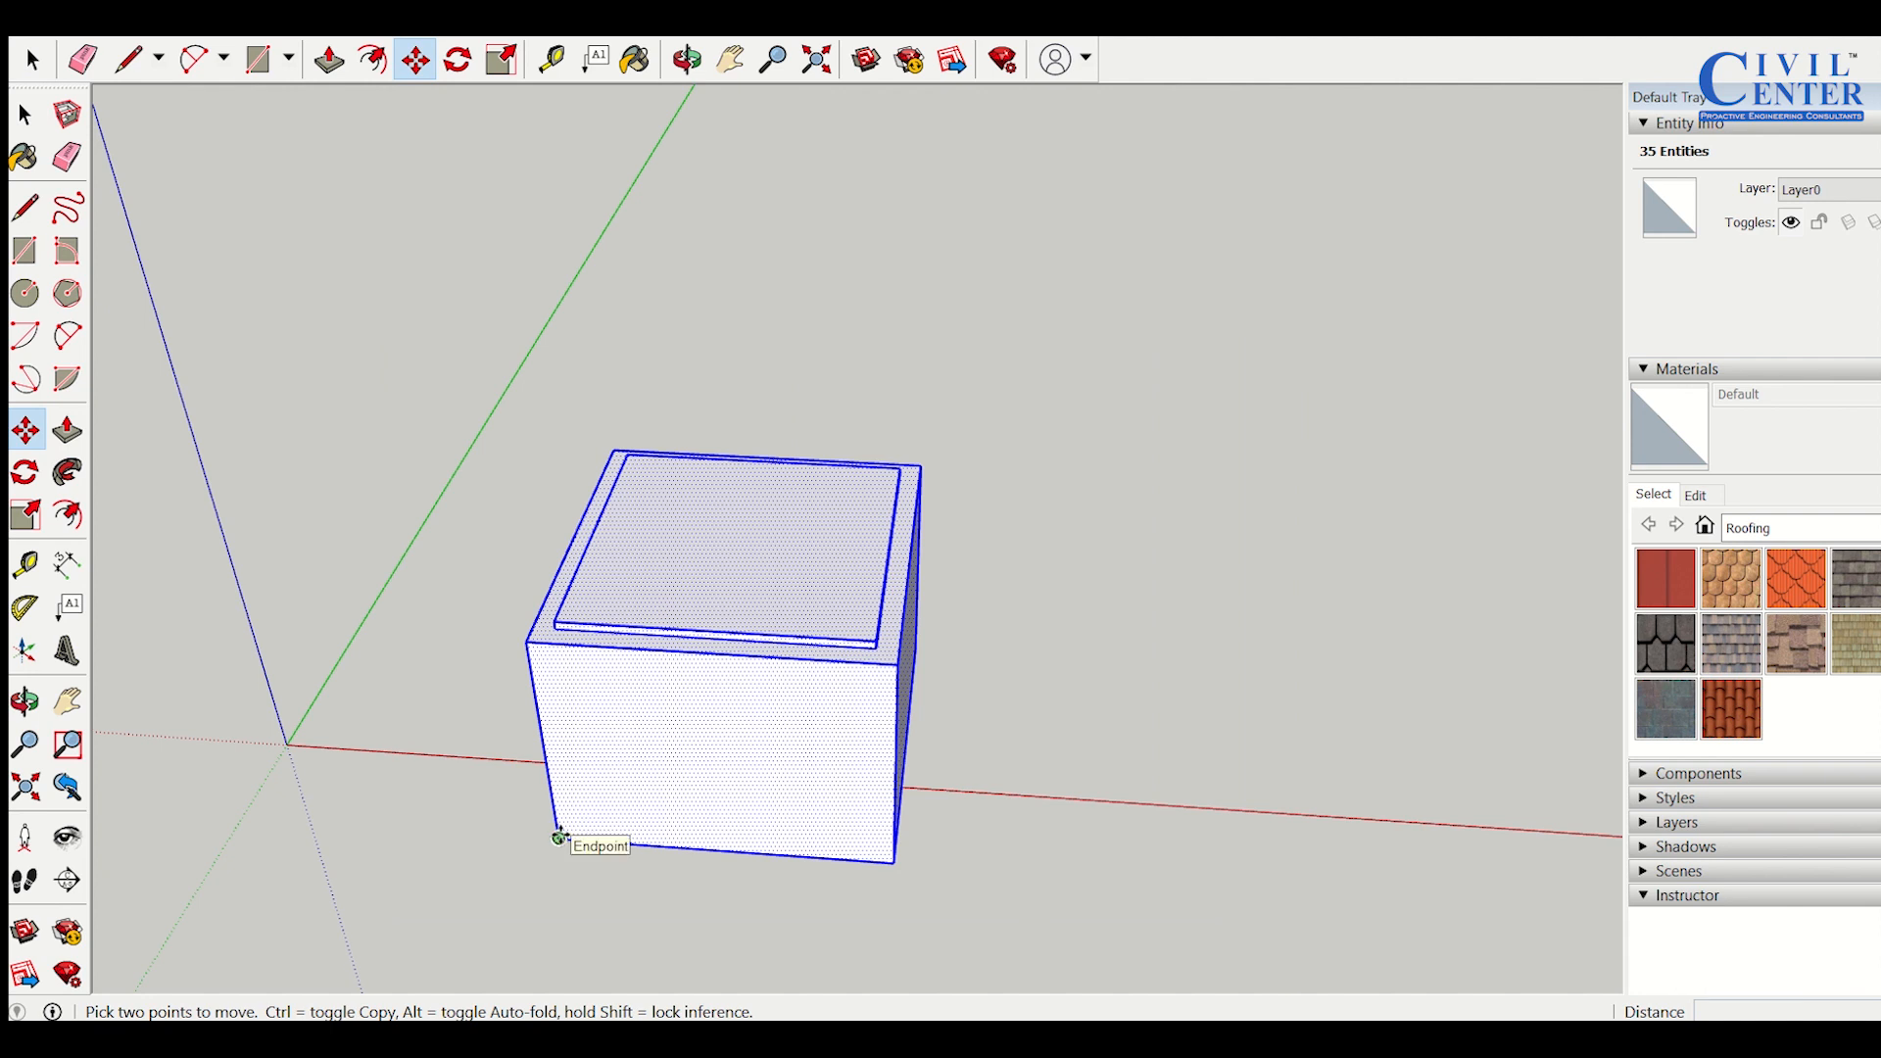
drag(555, 838, 1218, 928)
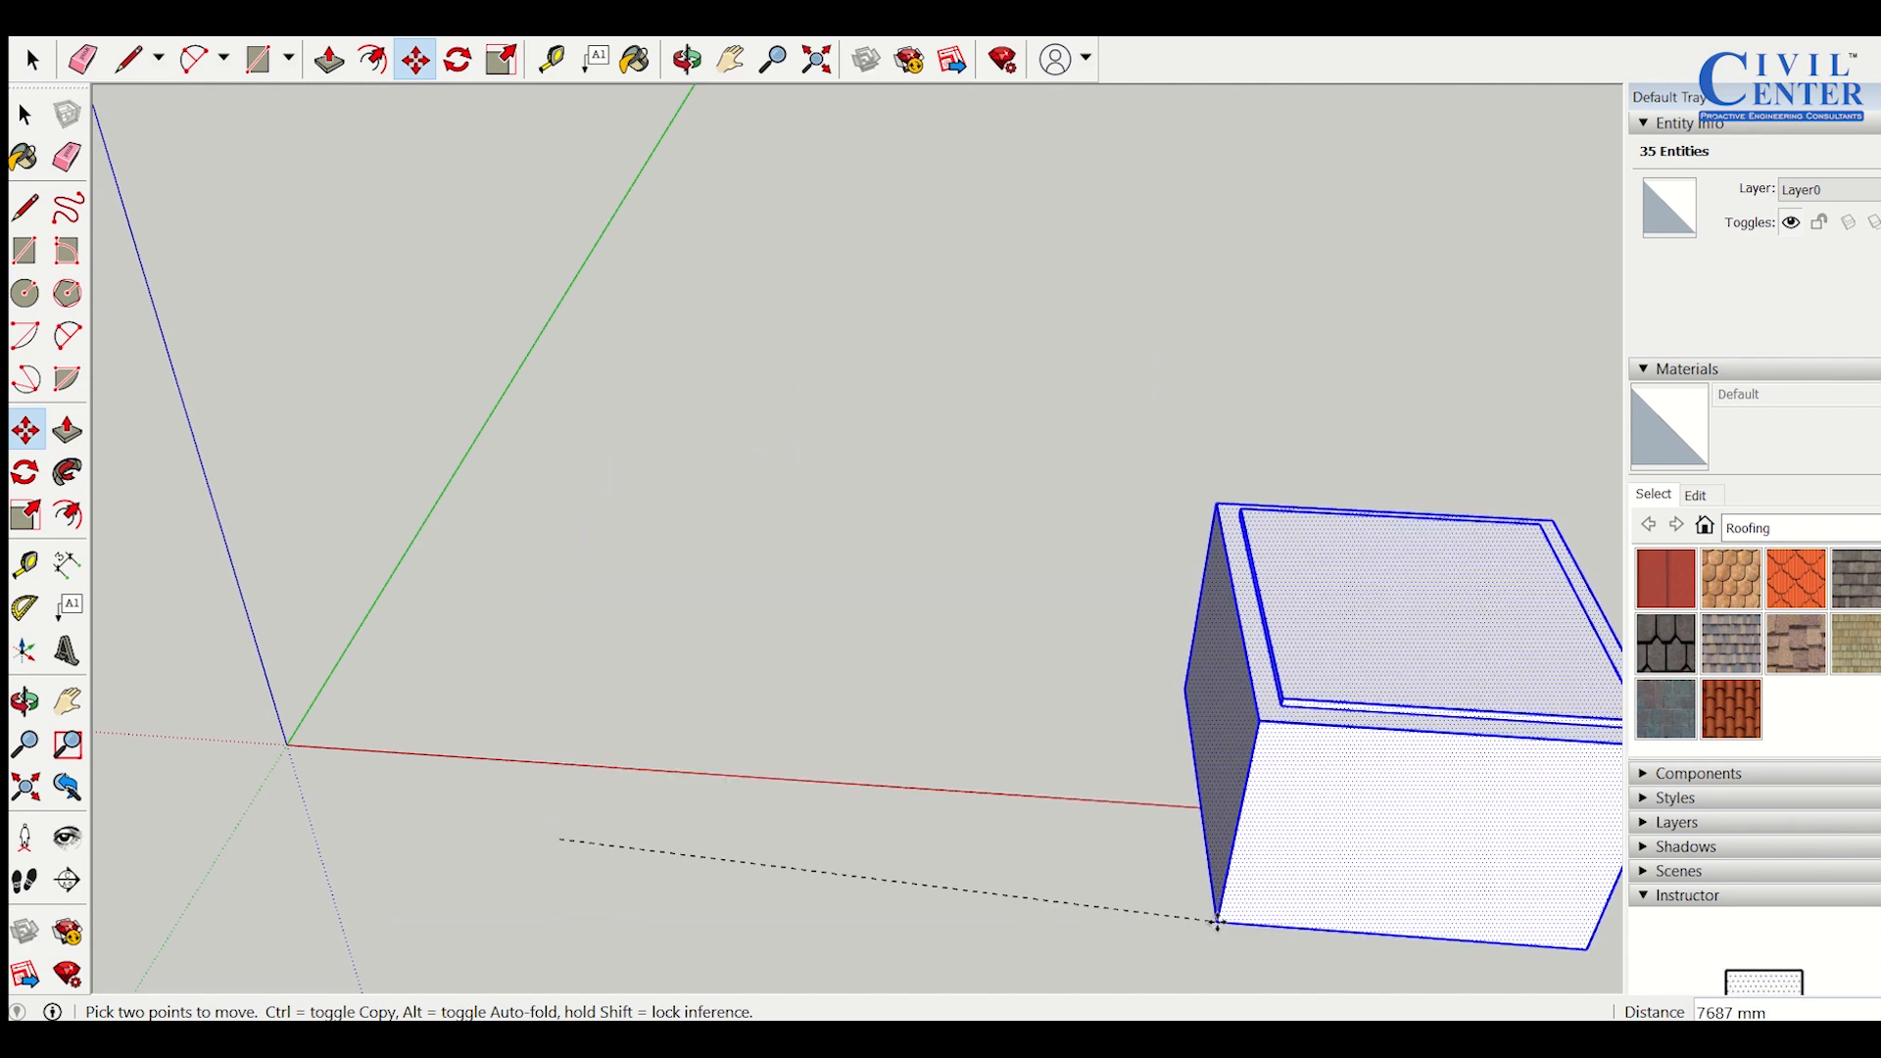
drag(1215, 924, 1059, 876)
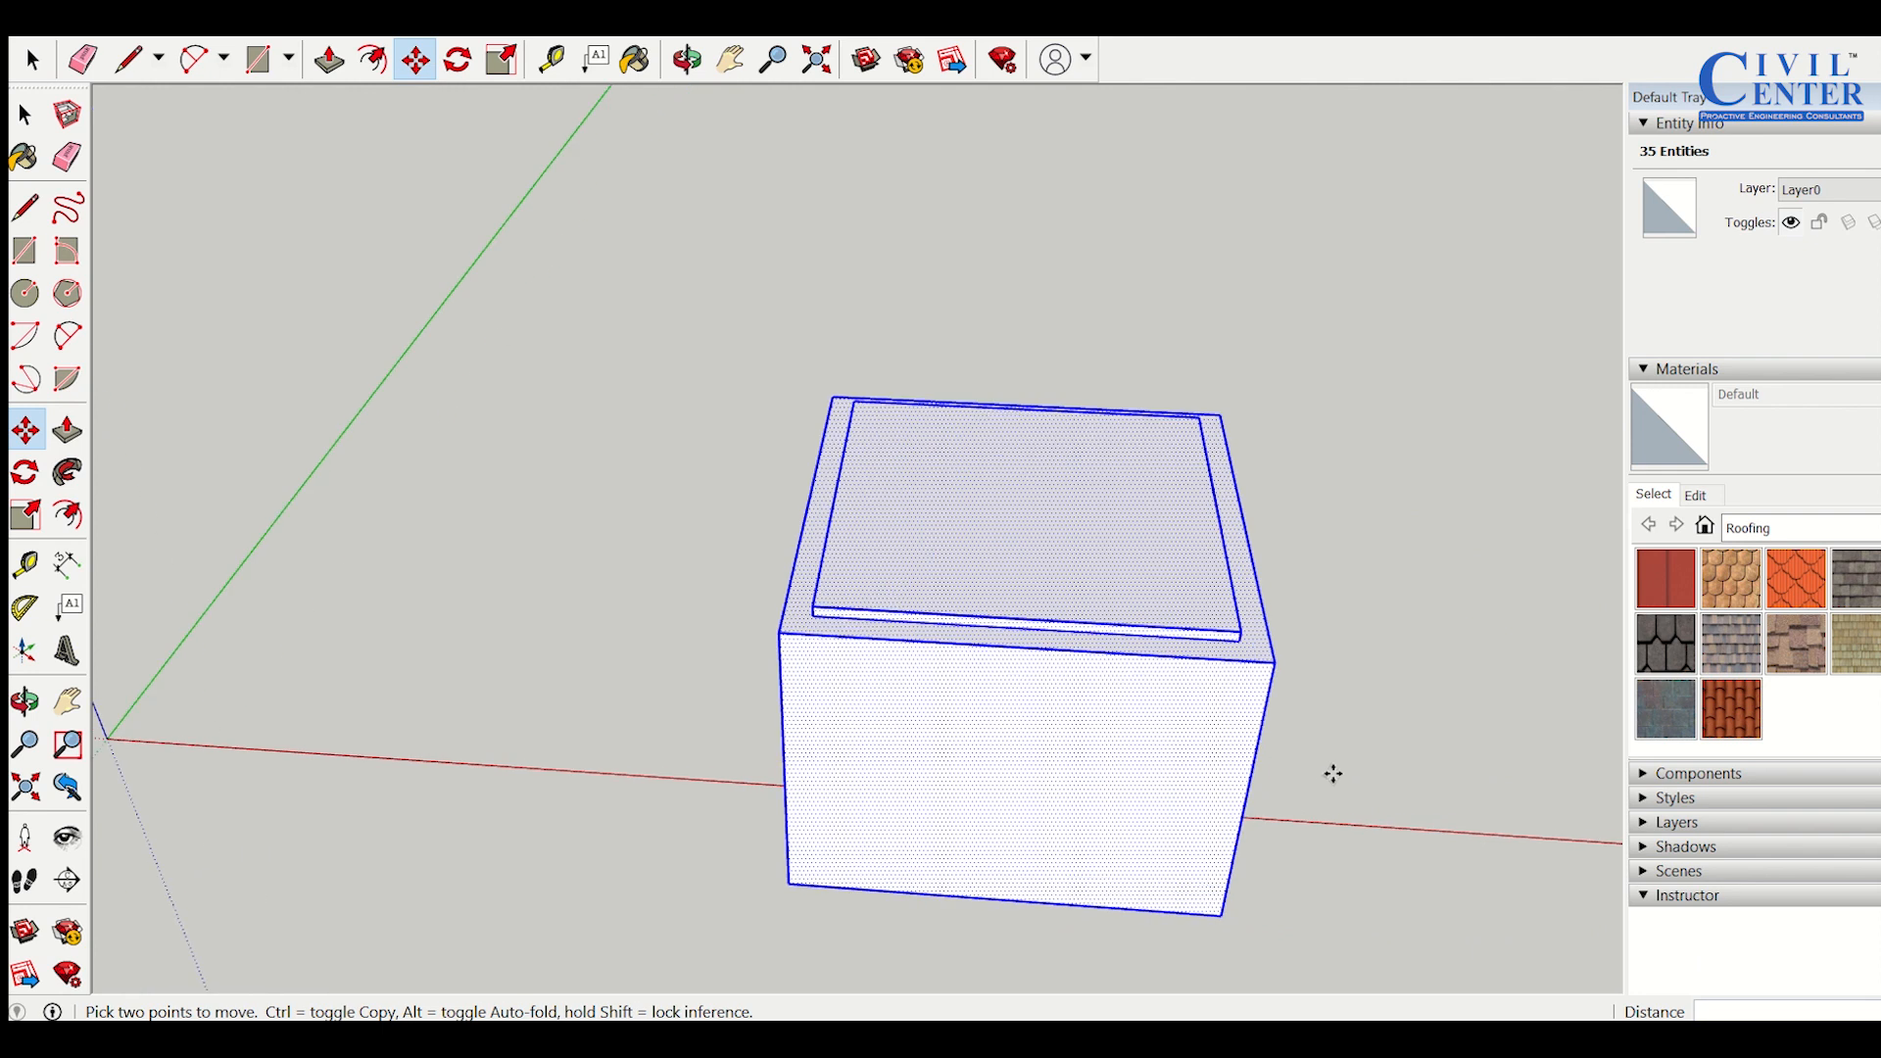
drag(1332, 774, 1399, 765)
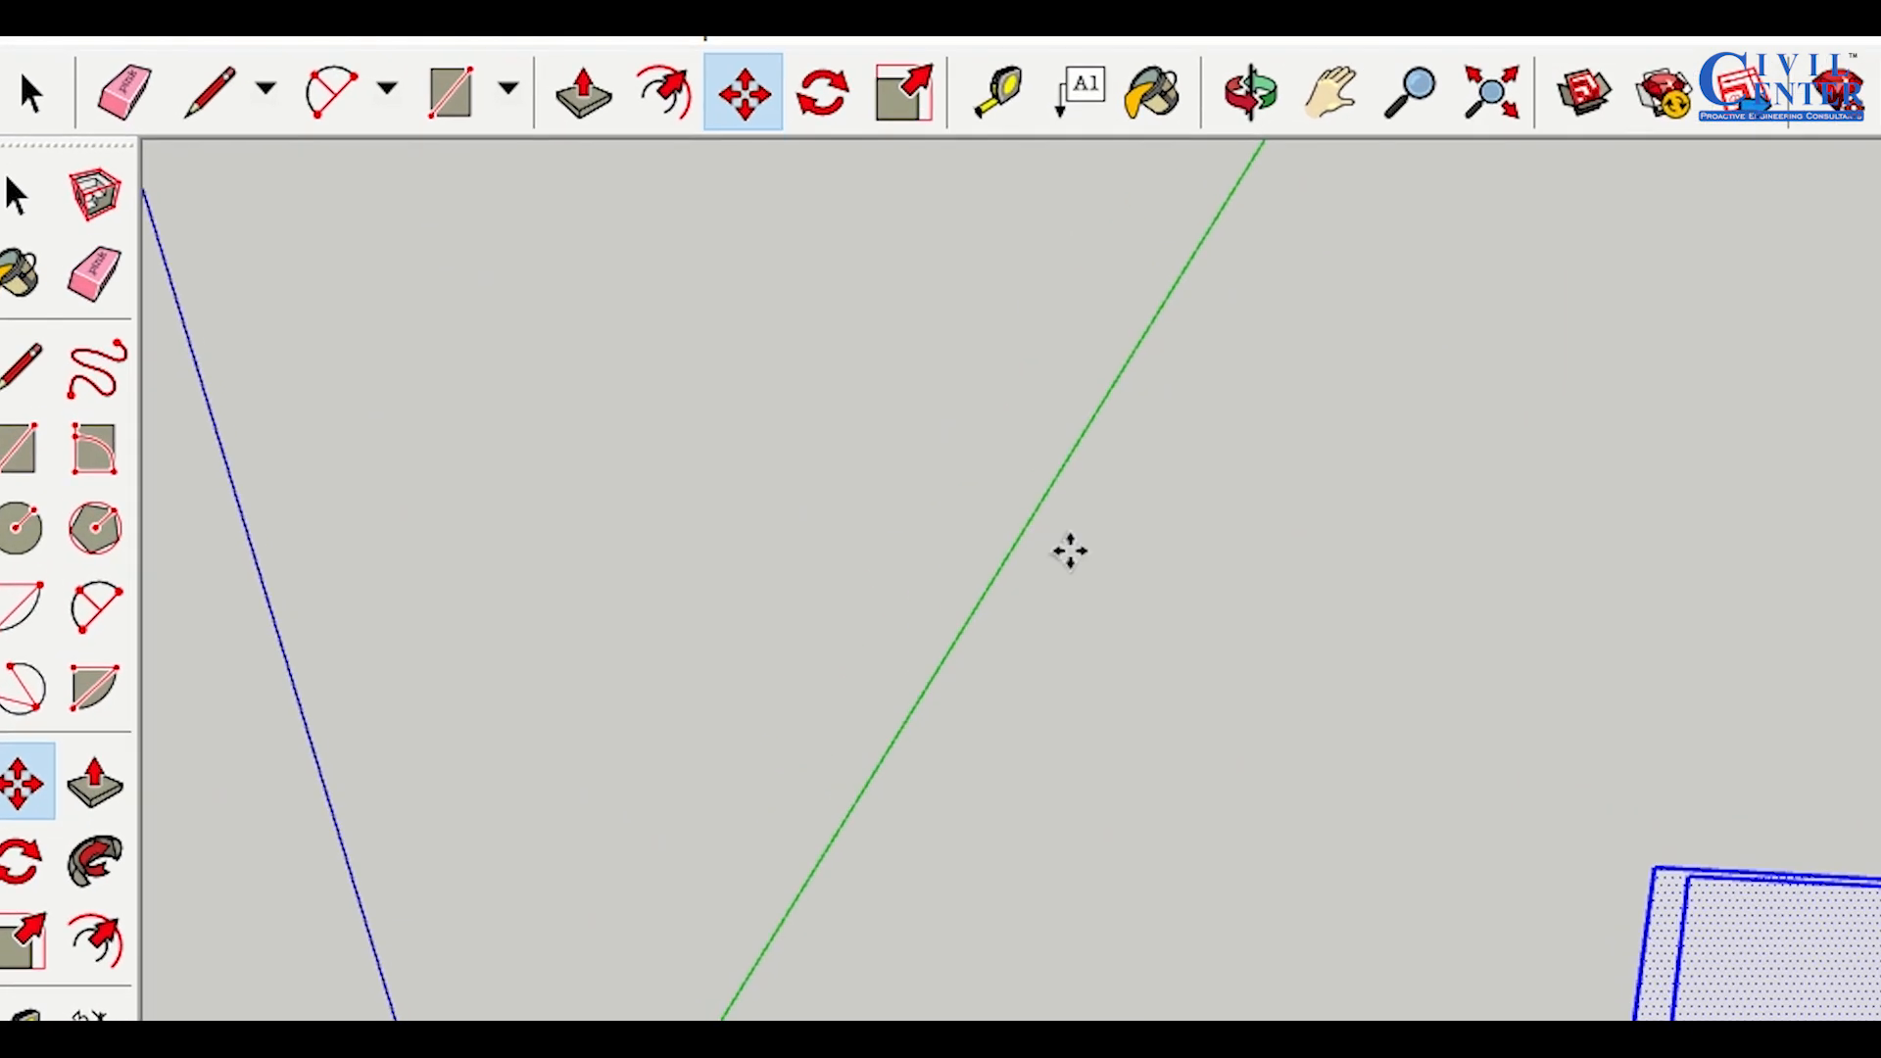
Rotate the box 90 degrees, pivoting at its bottom corner along the bottom edge
click(823, 92)
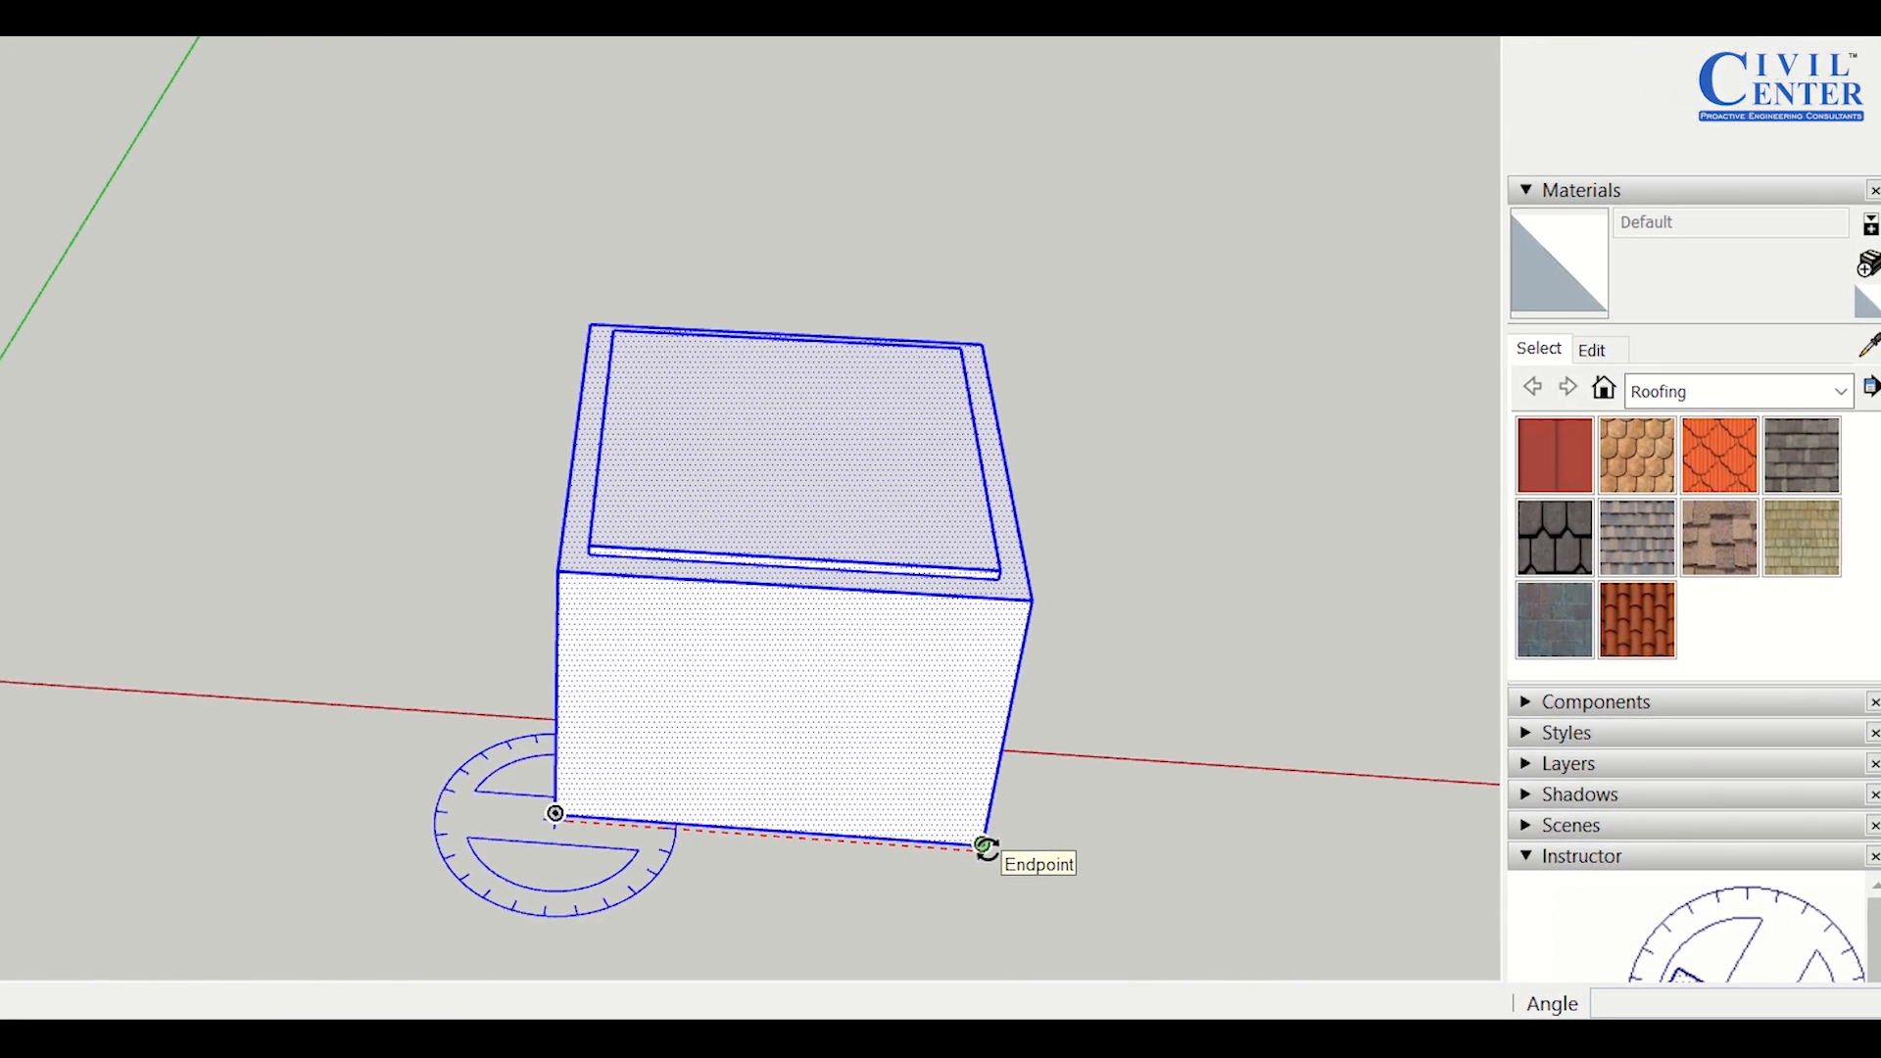
drag(984, 846, 720, 864)
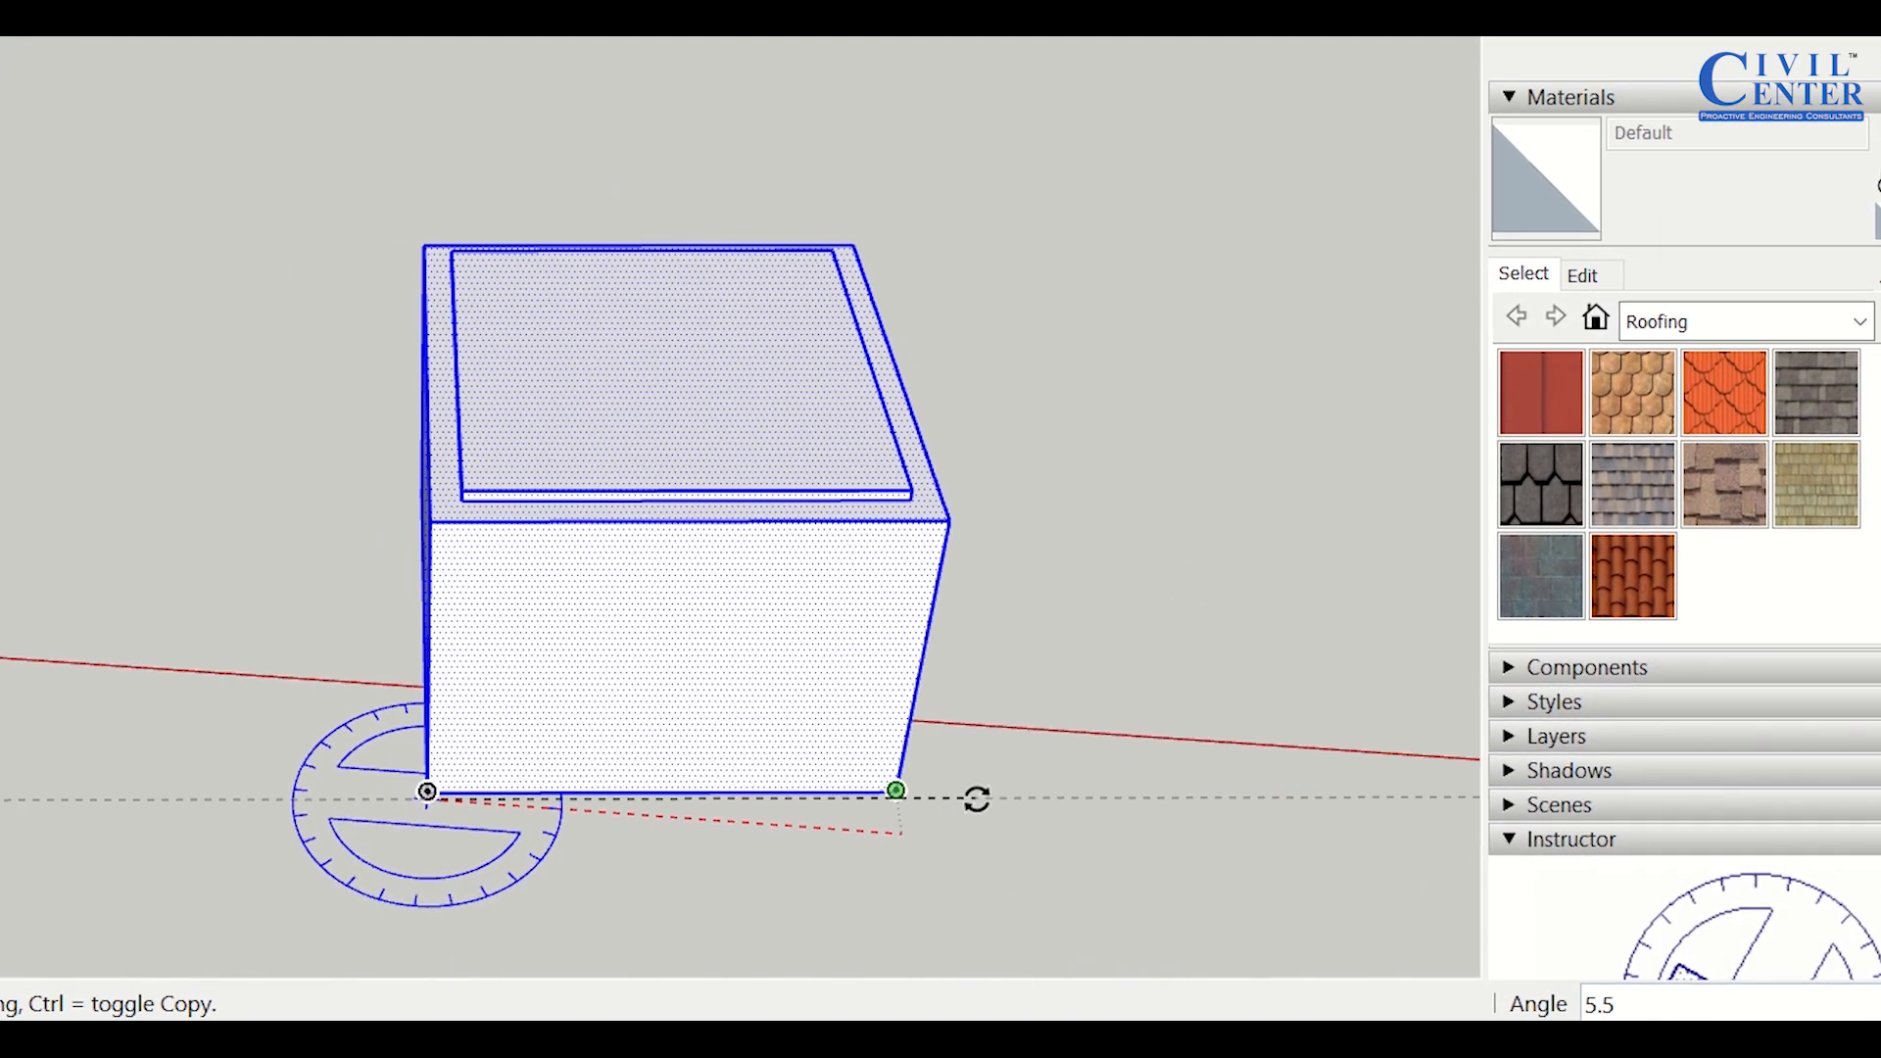
drag(894, 790, 833, 722)
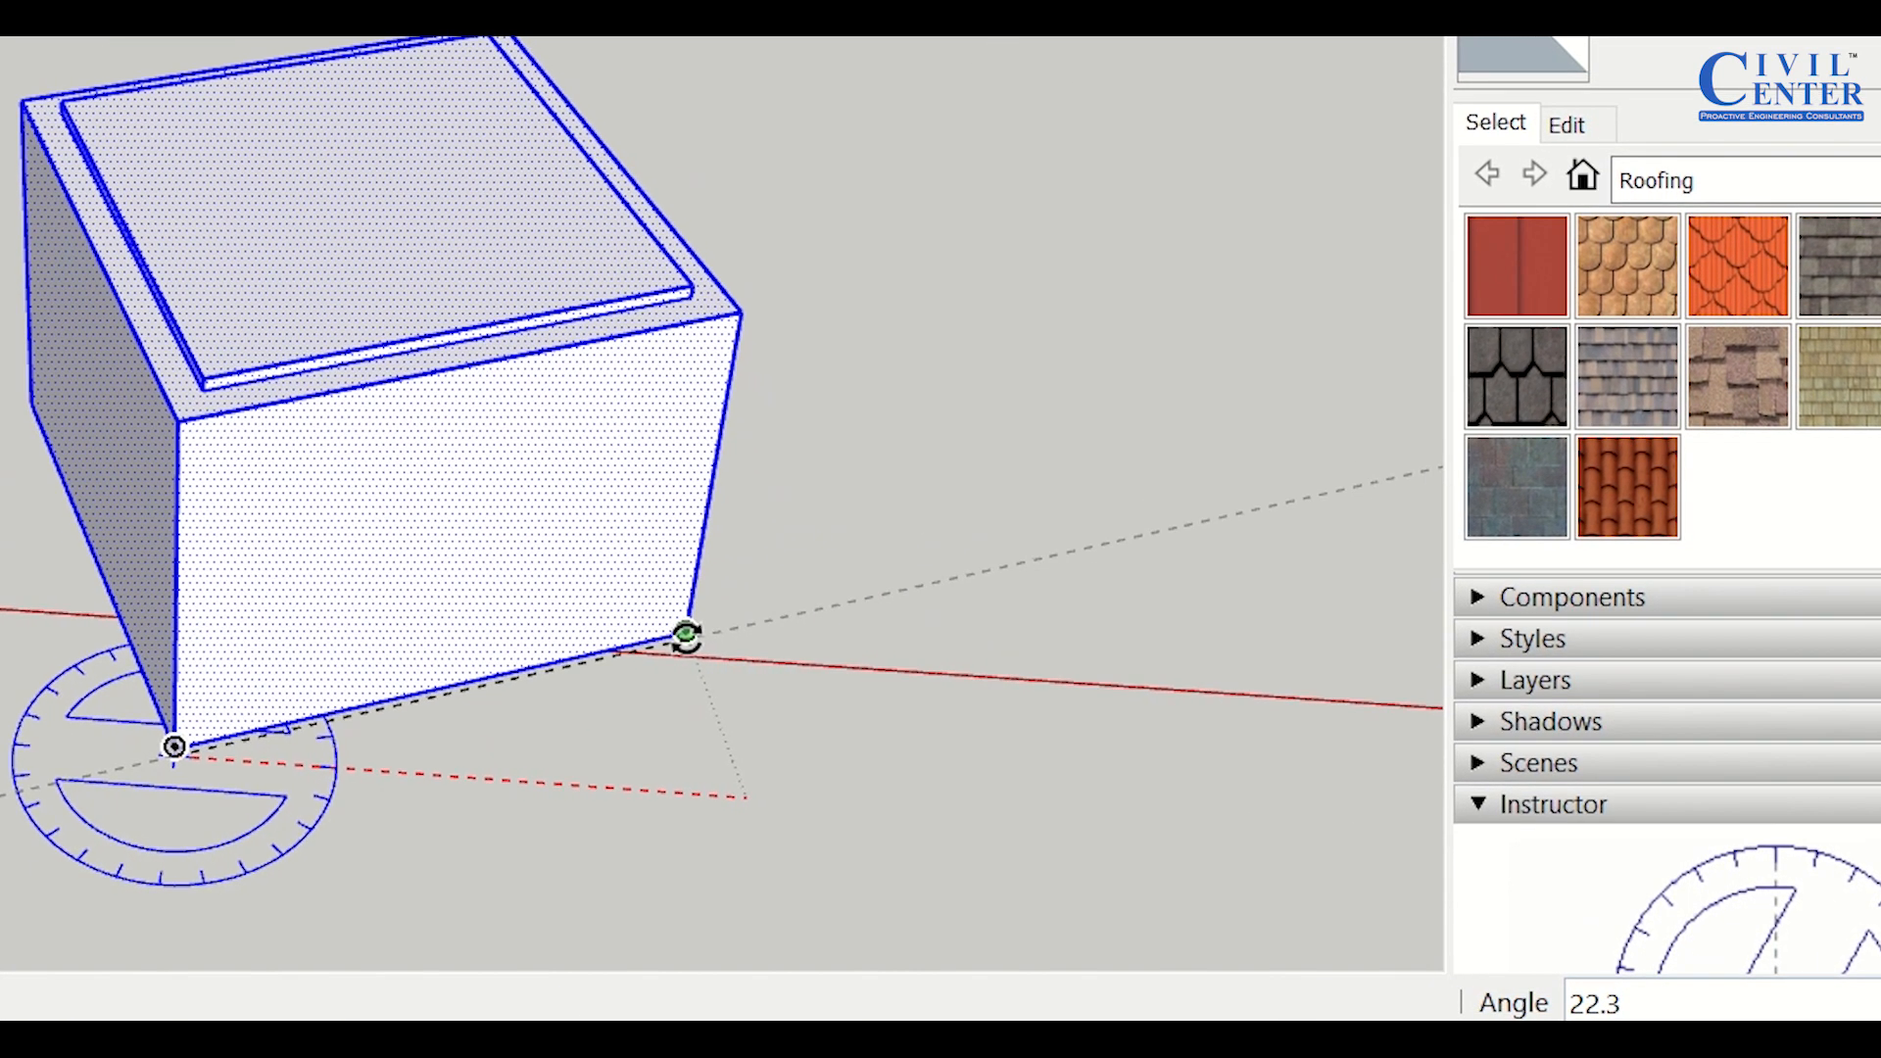
text(90)
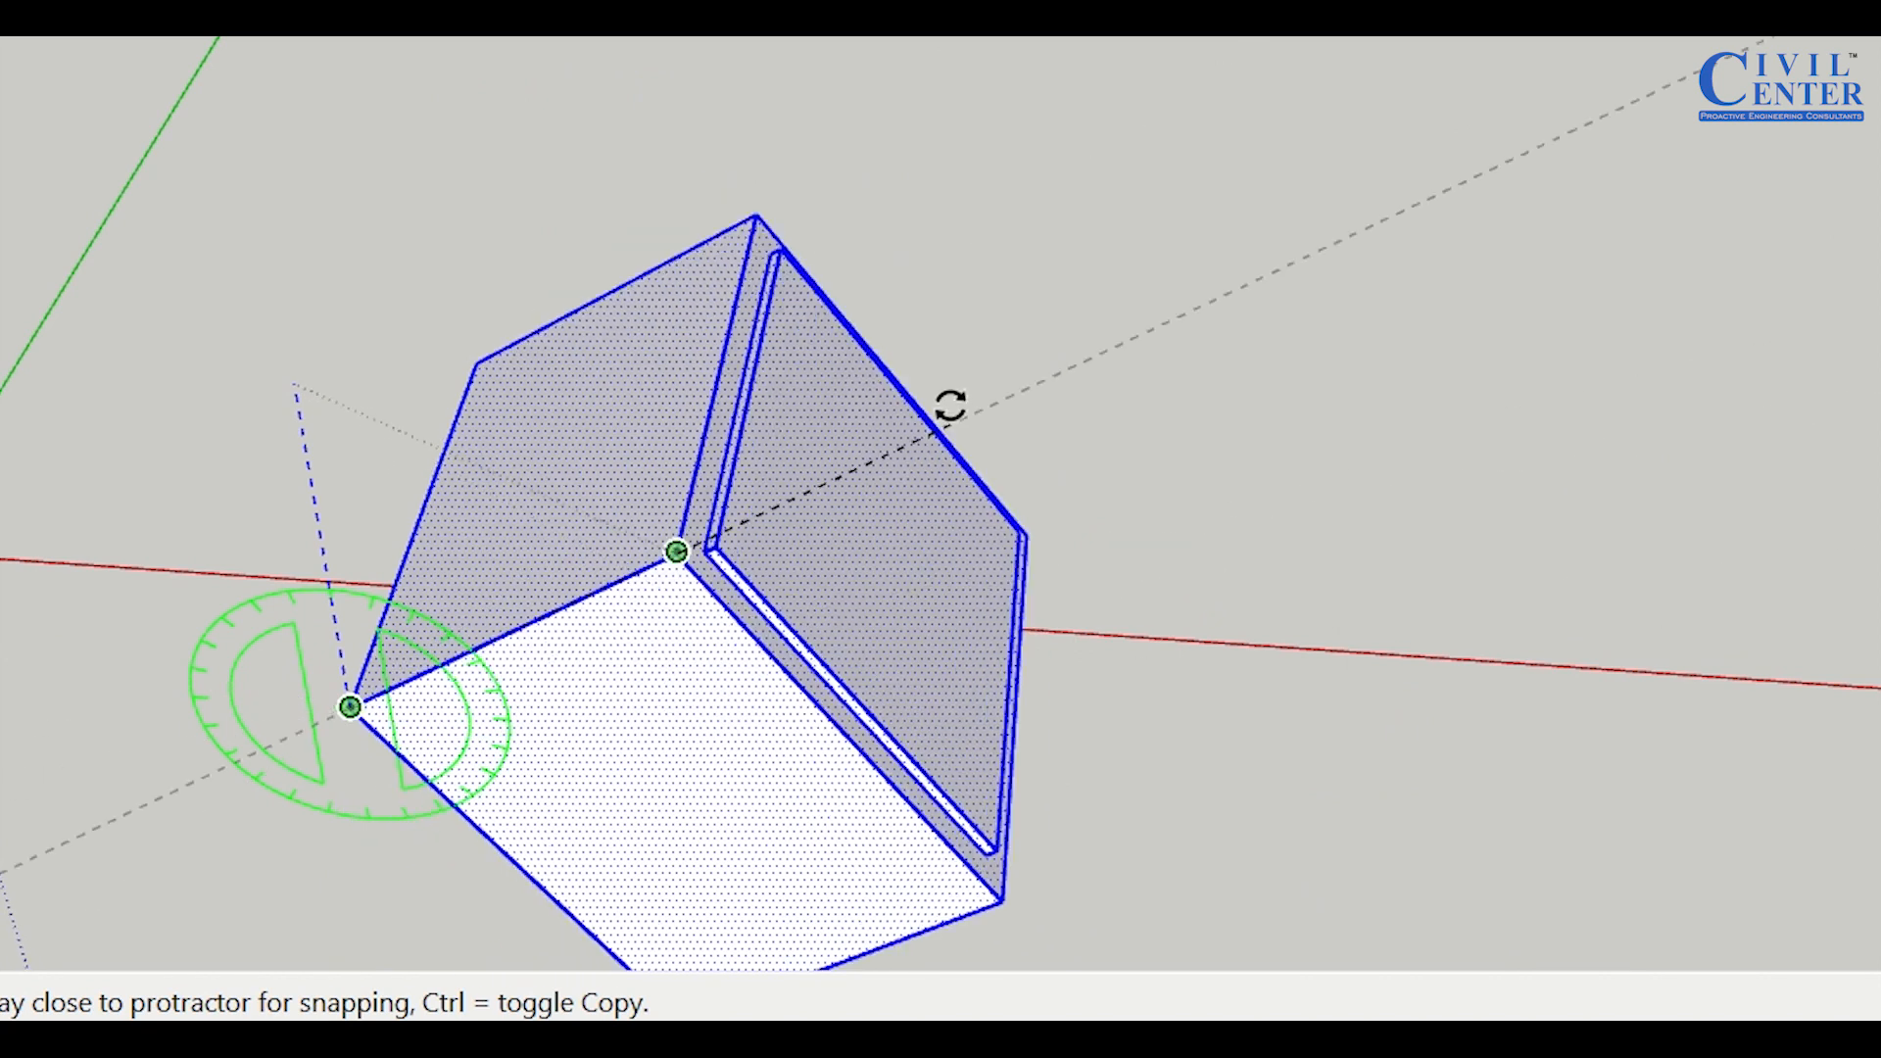
mouse_move(951, 406)
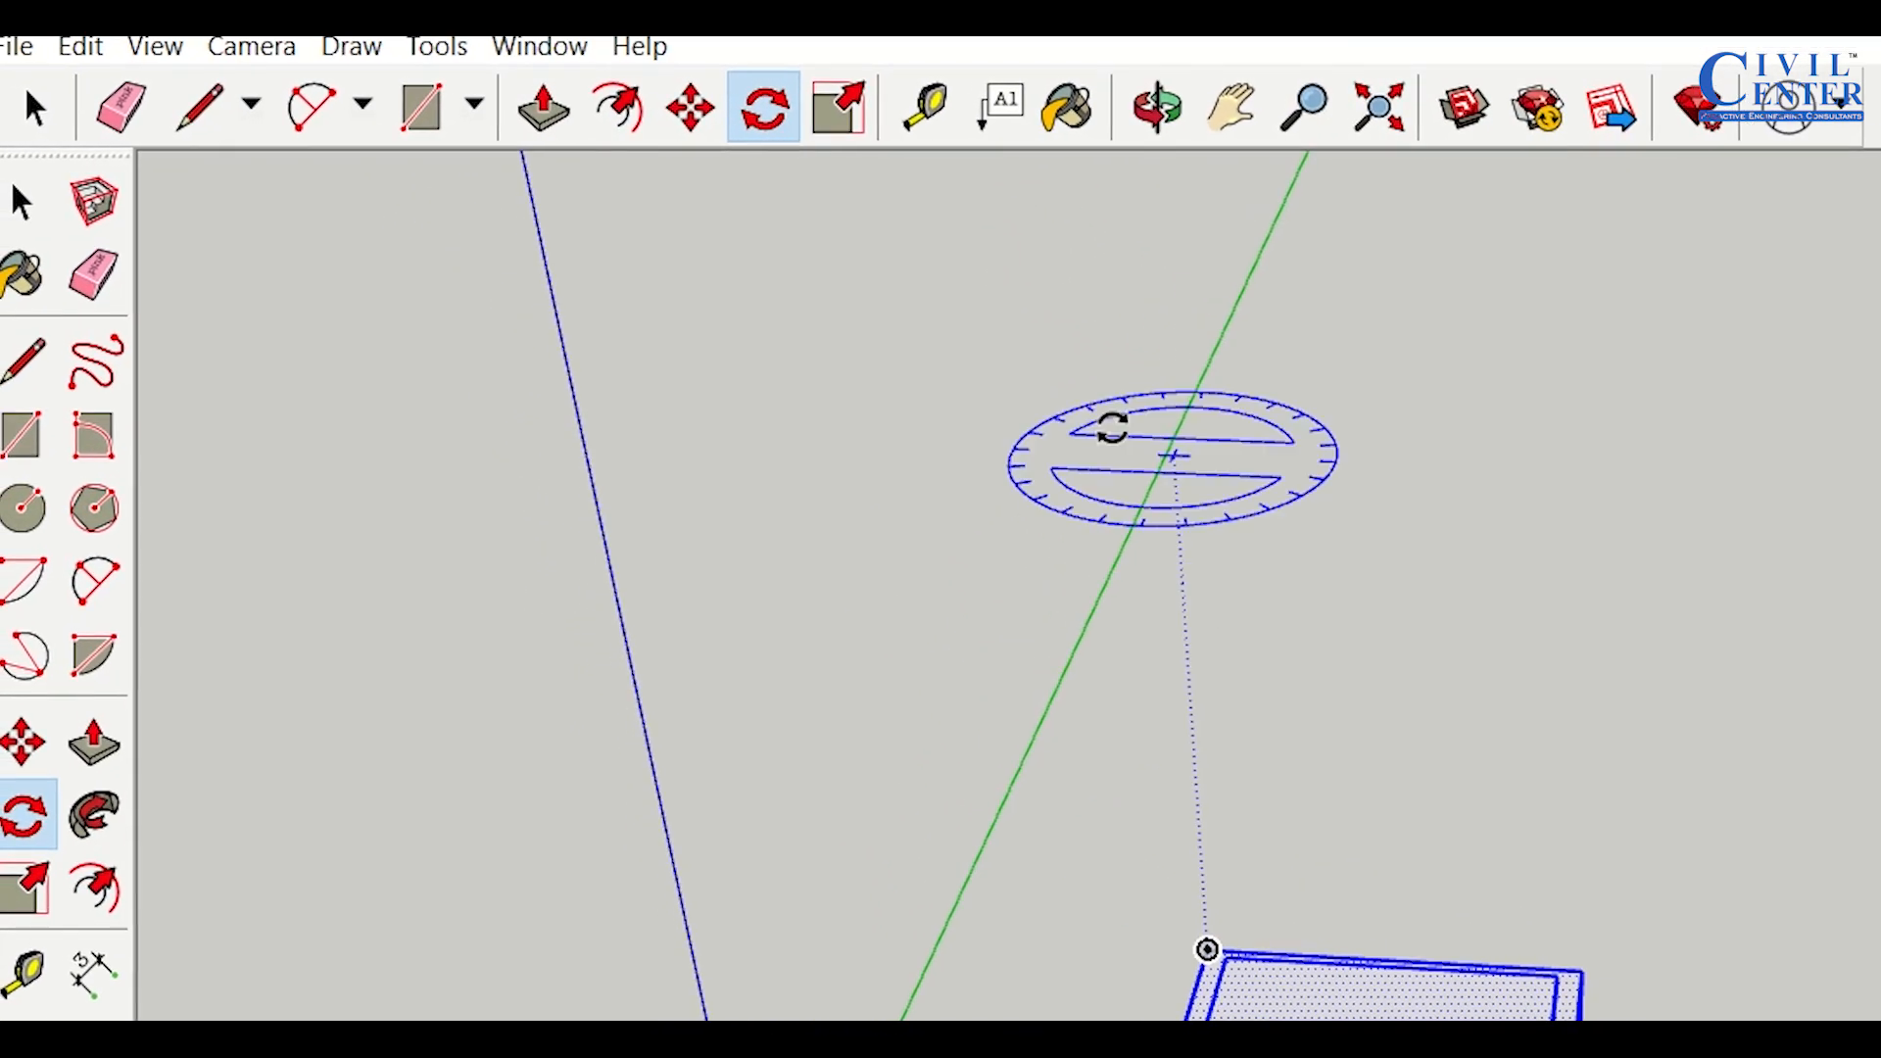
mouse_move(894, 106)
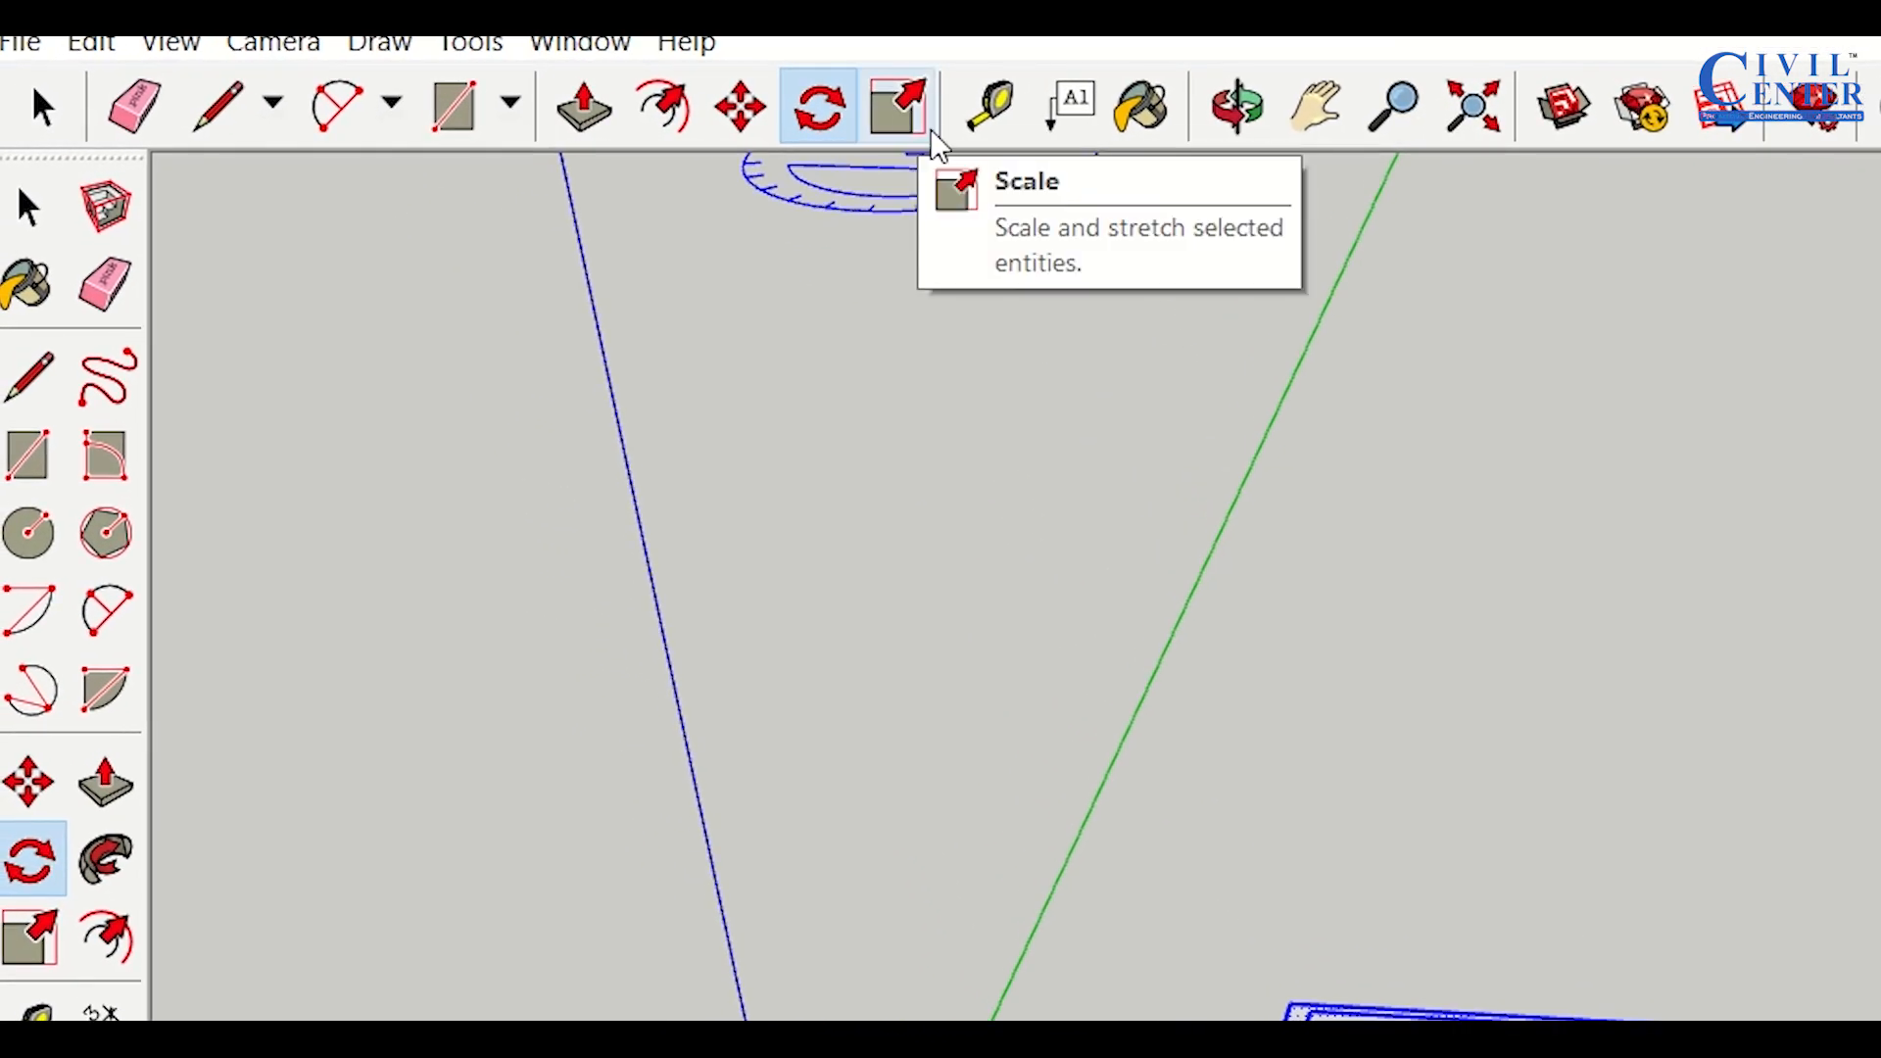
Activate the Scale tool to show grips around the box
click(892, 105)
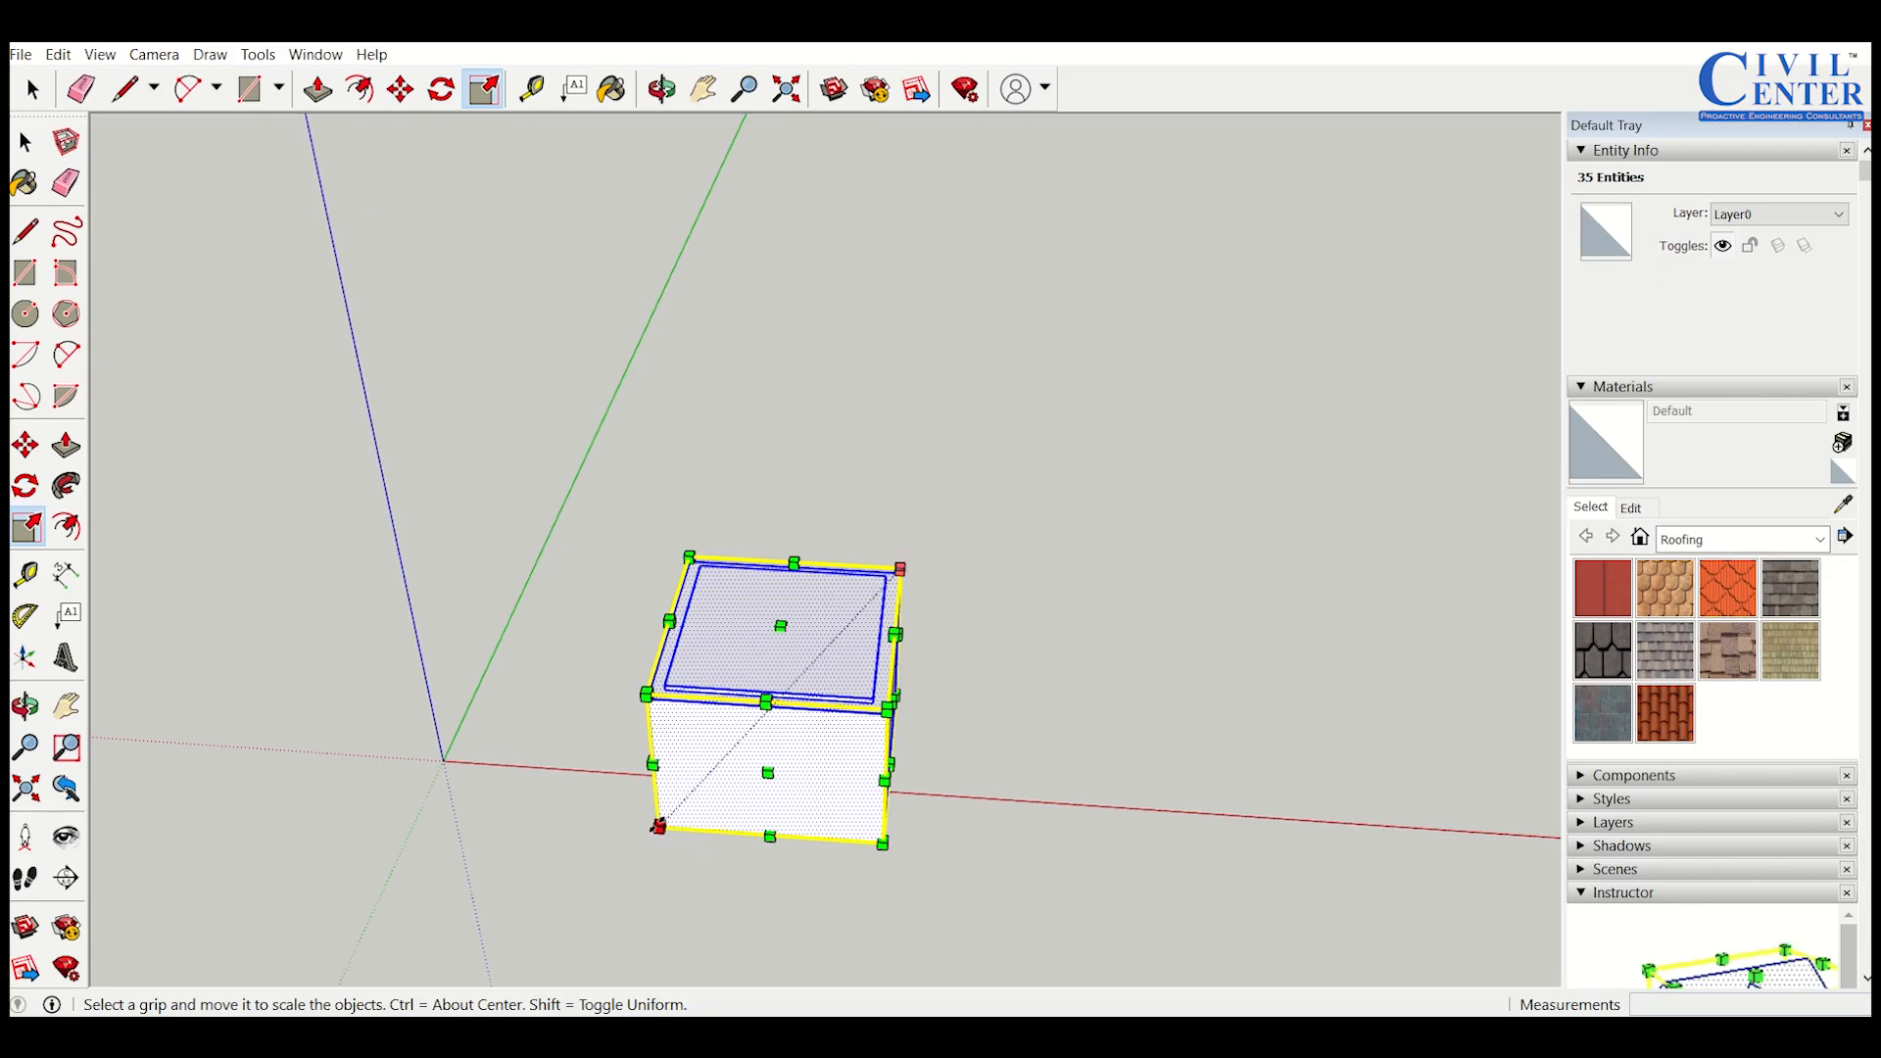
mouse_move(658, 827)
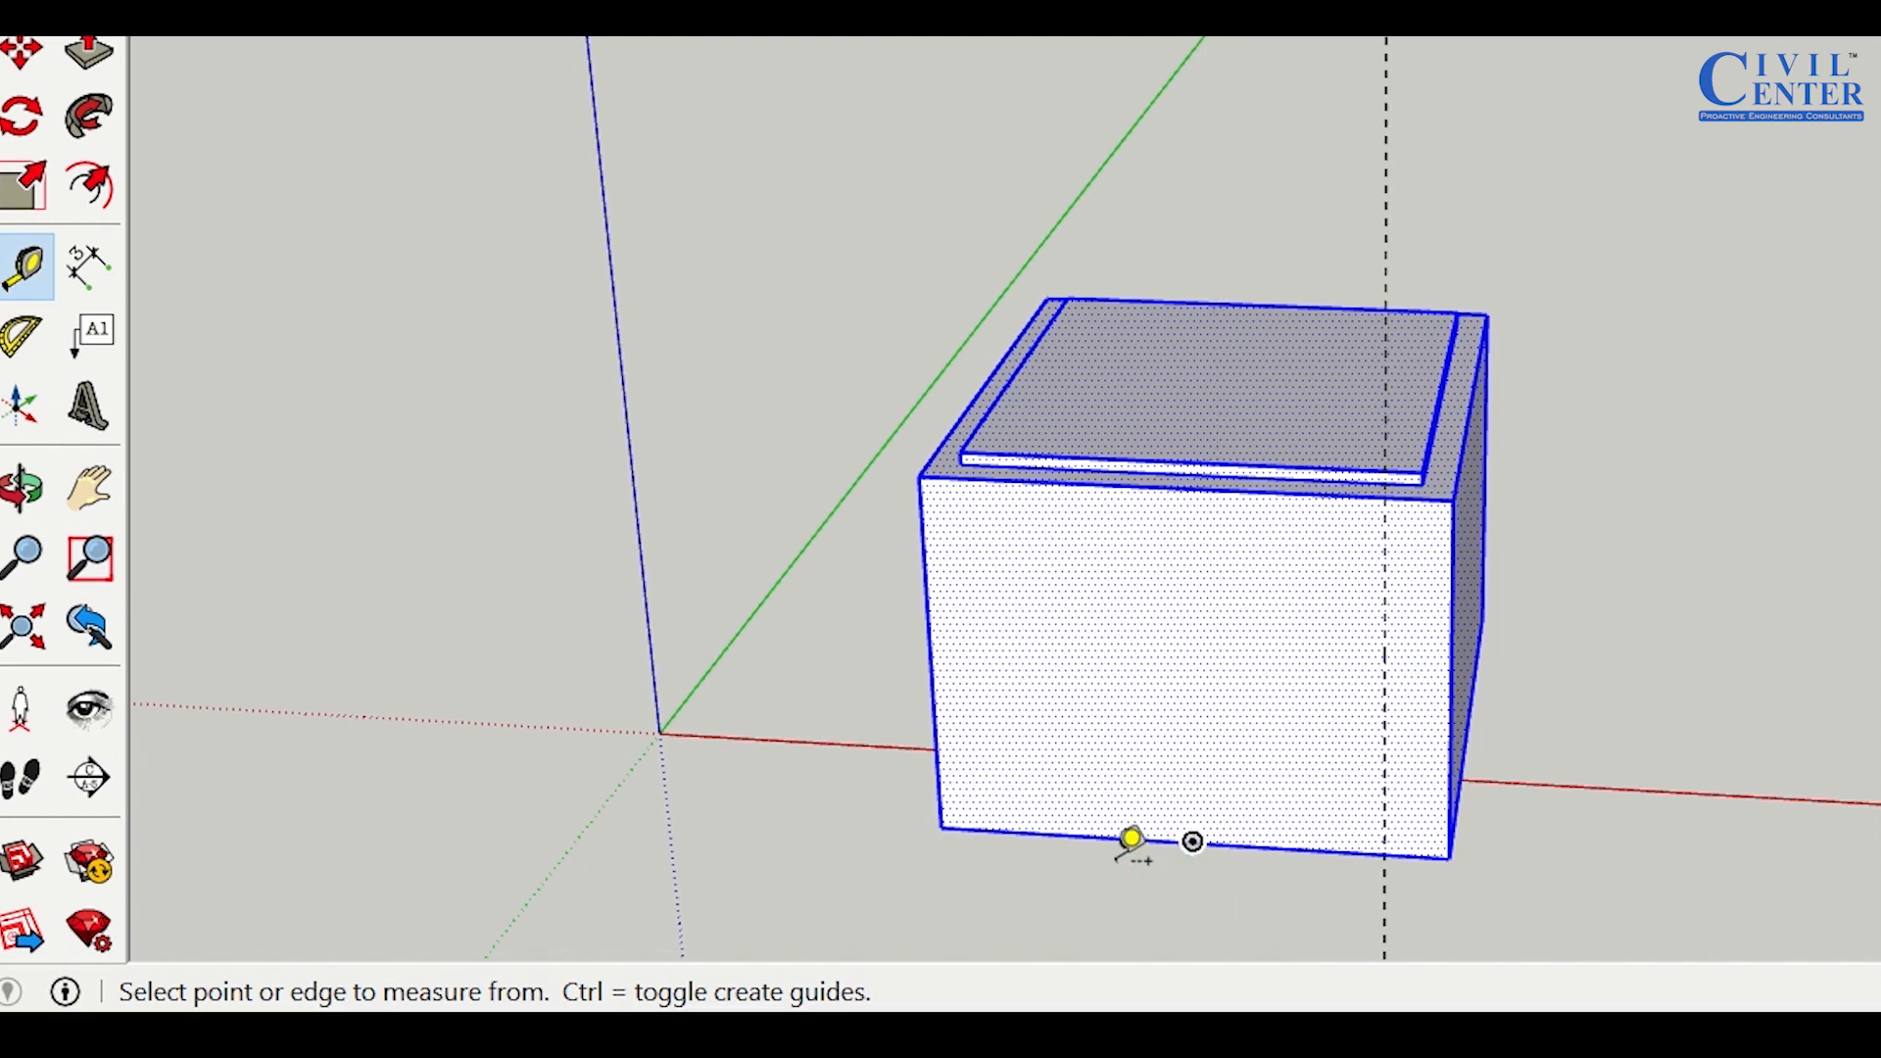
mouse_move(1131, 823)
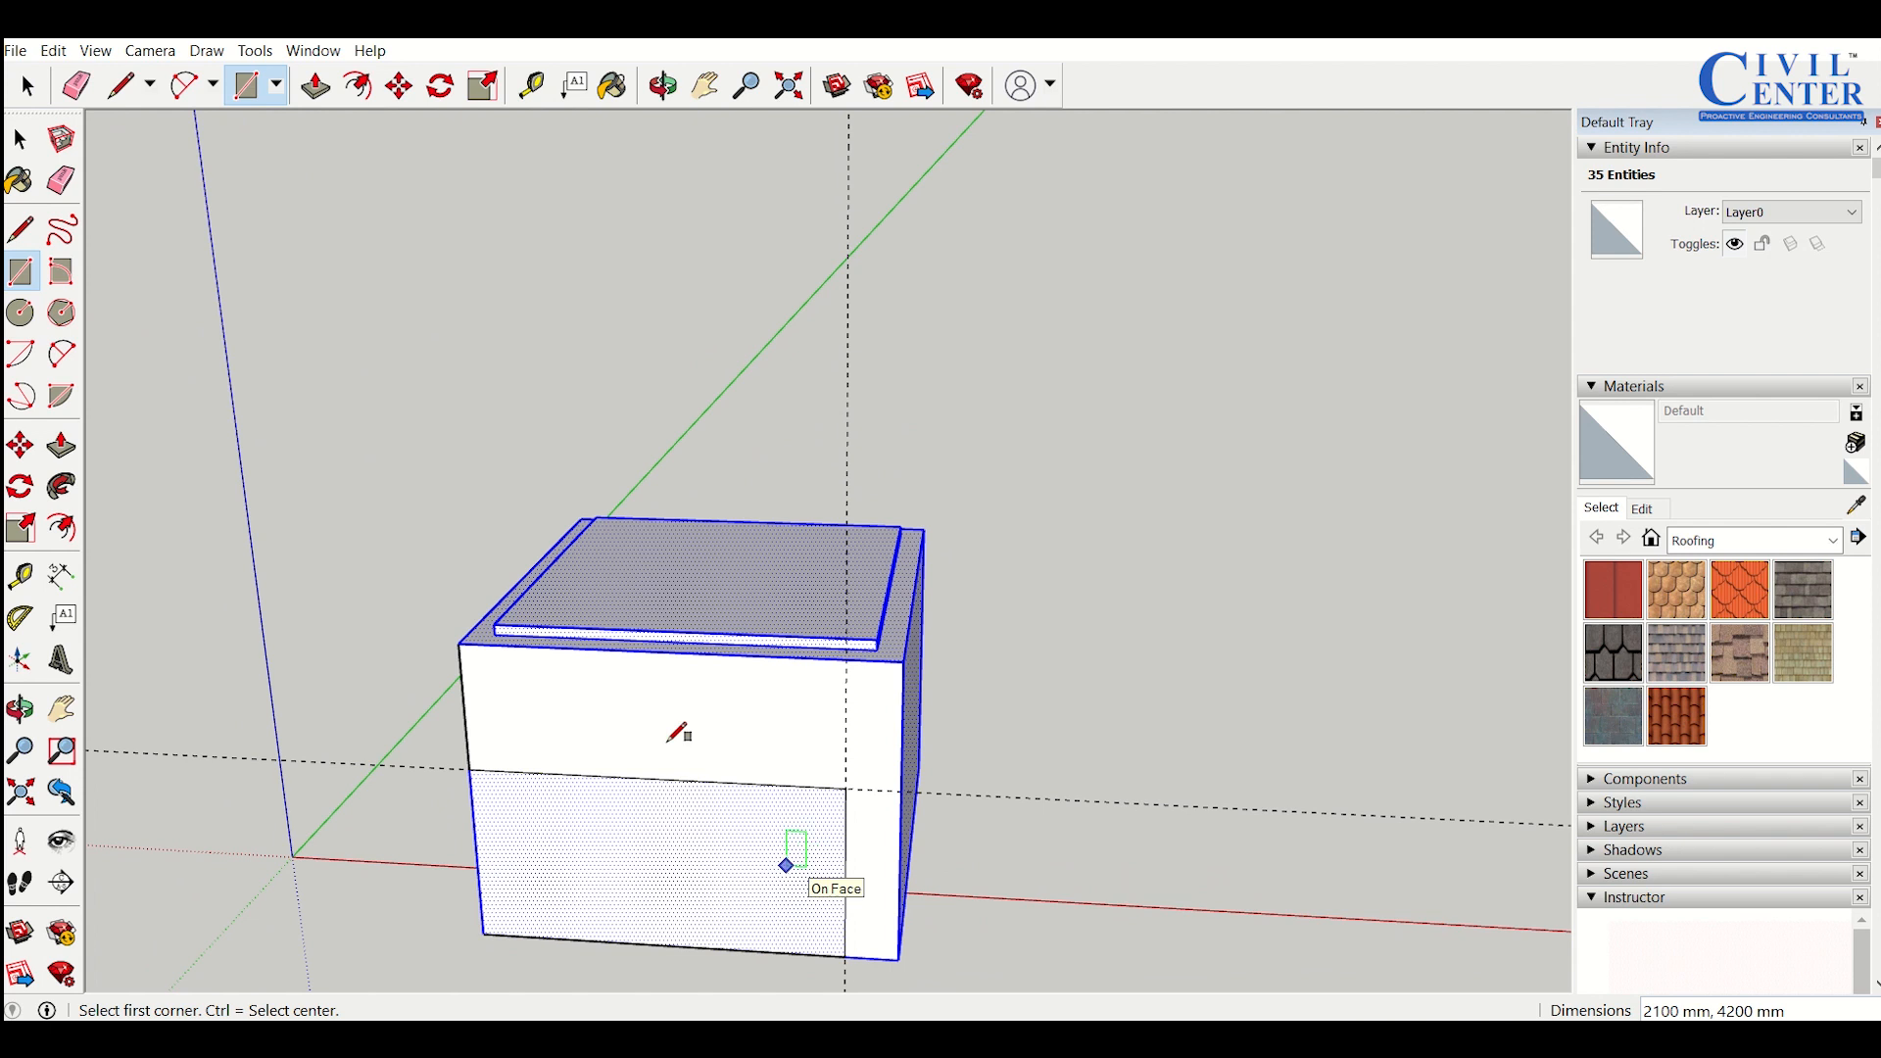
Select the Rectangle tool to draw on the box's front face
click(315, 86)
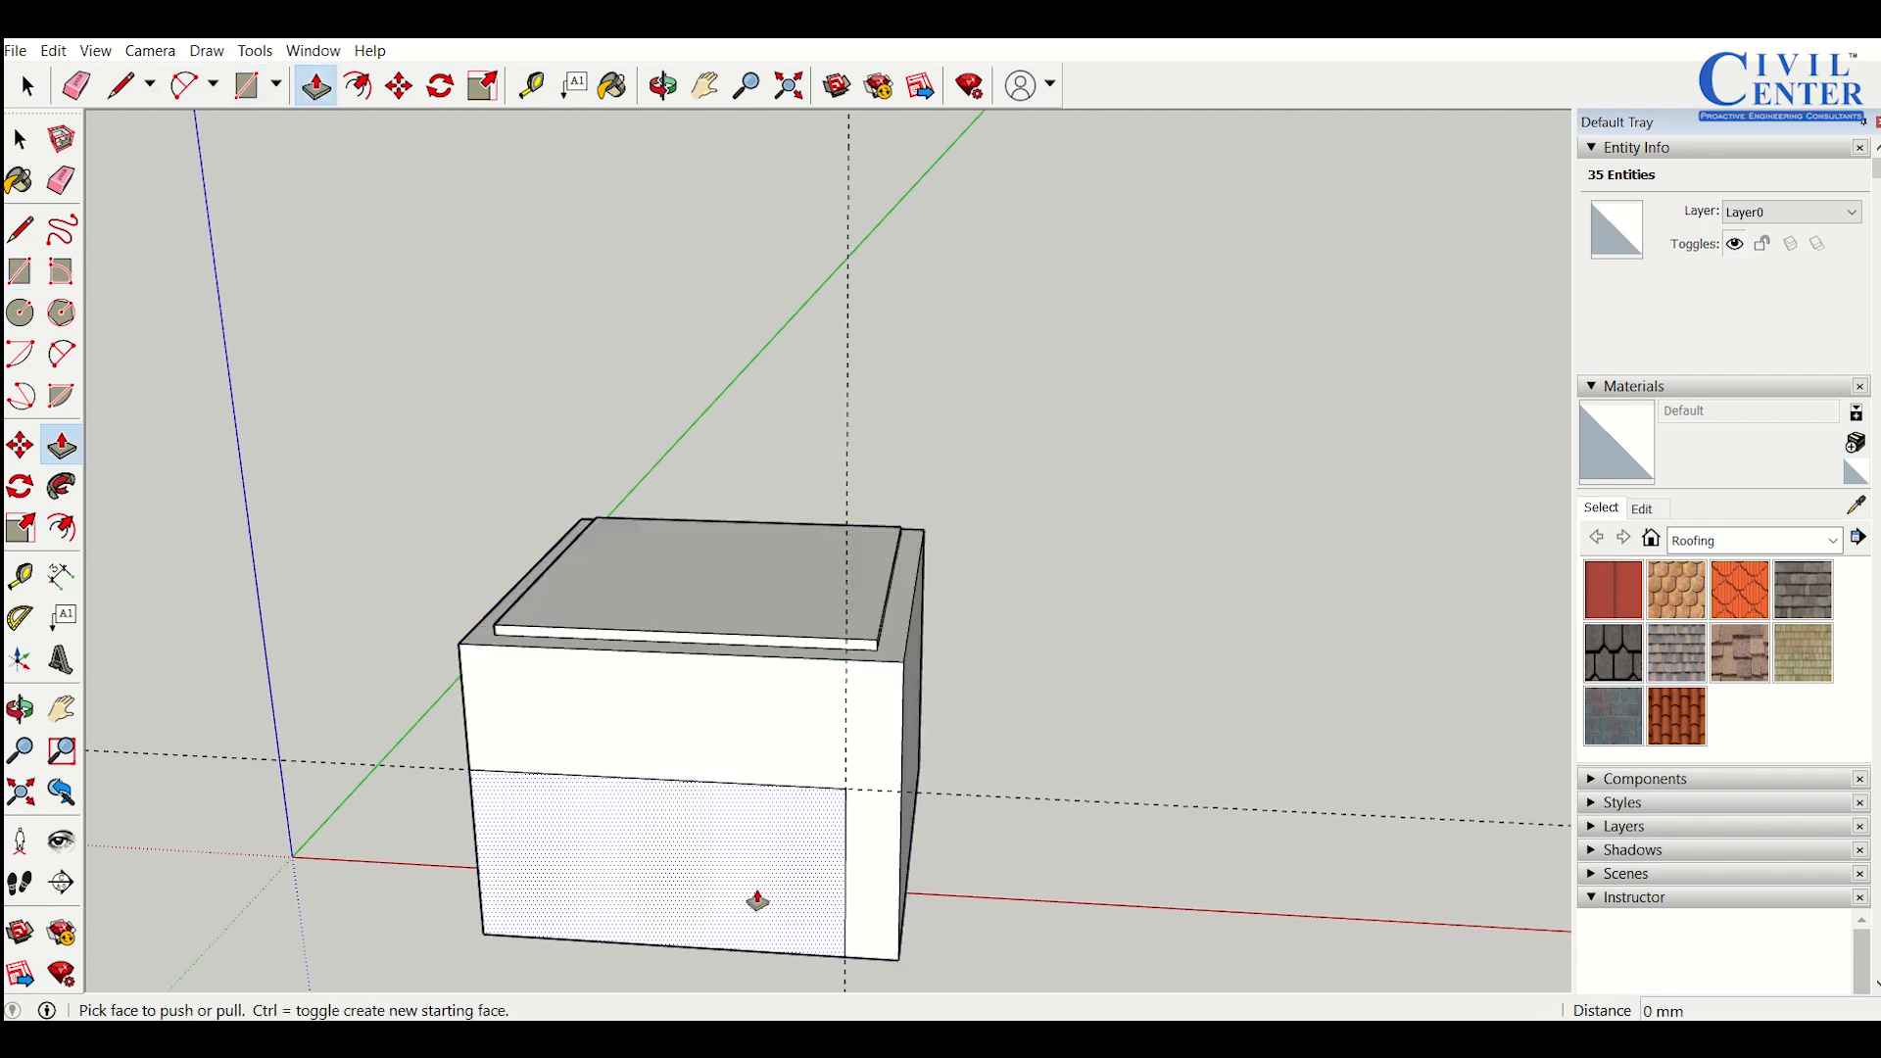